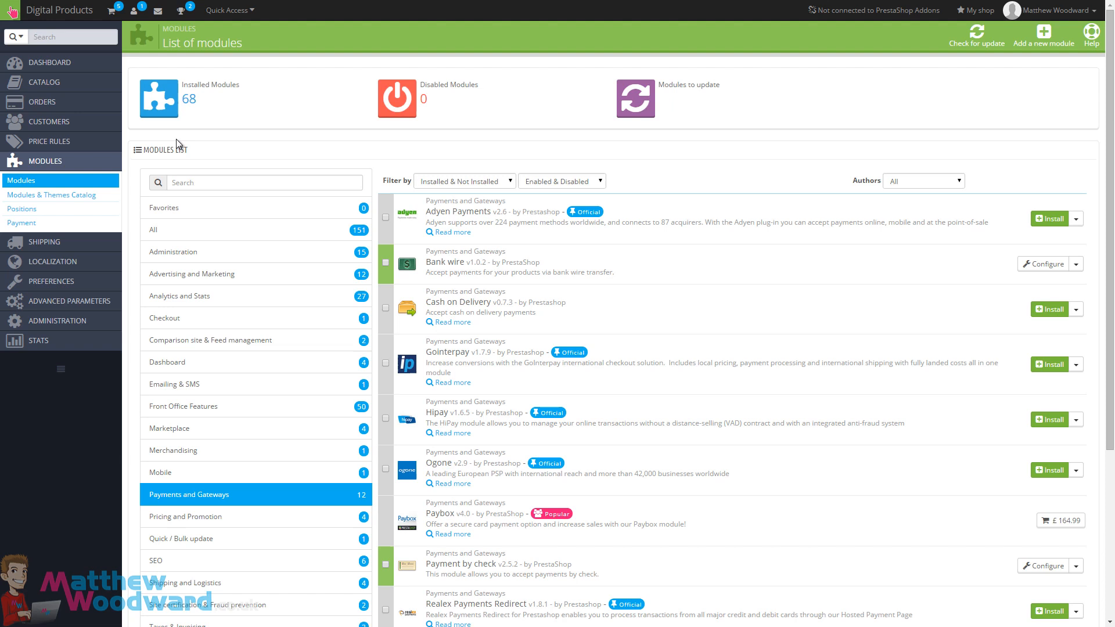
mouse_move(177, 147)
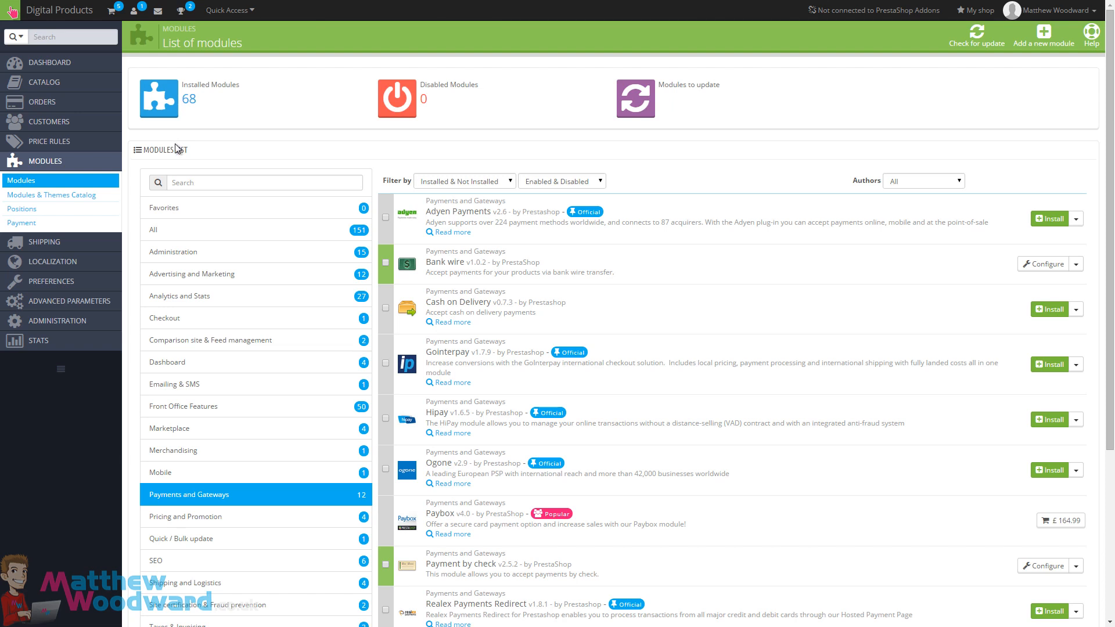
mouse_move(177, 149)
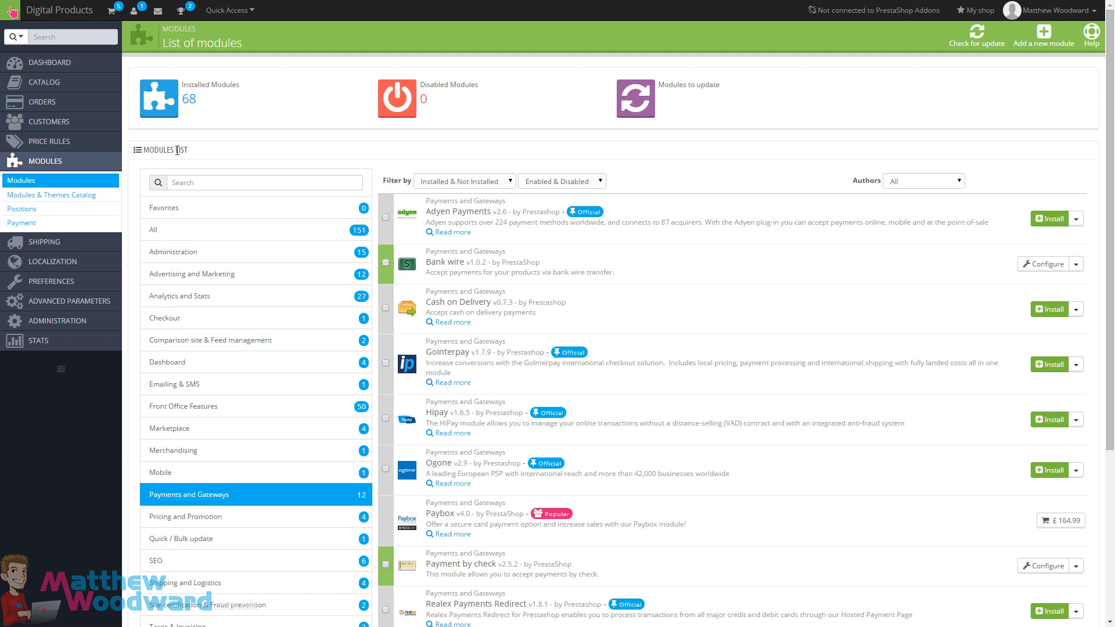
mouse_move(177, 153)
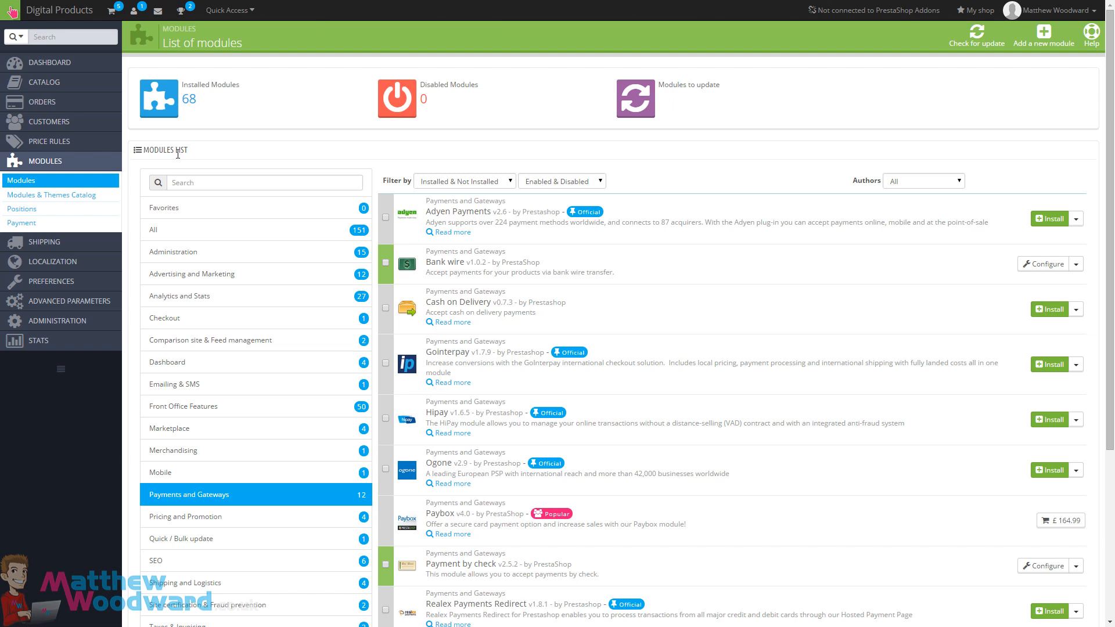
mouse_move(190, 152)
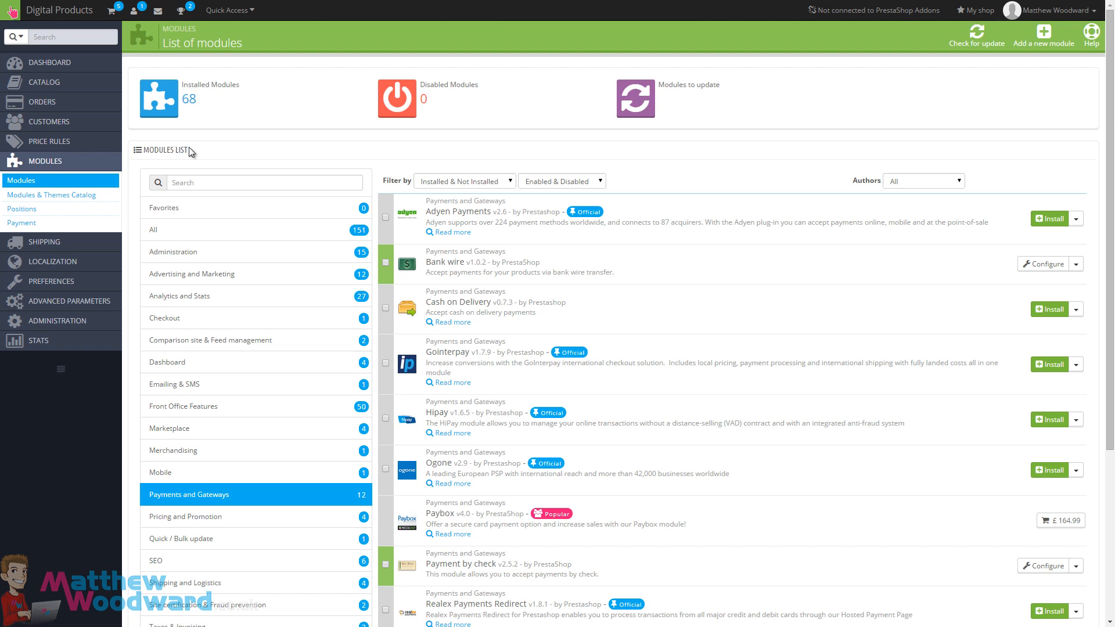
mouse_move(77, 171)
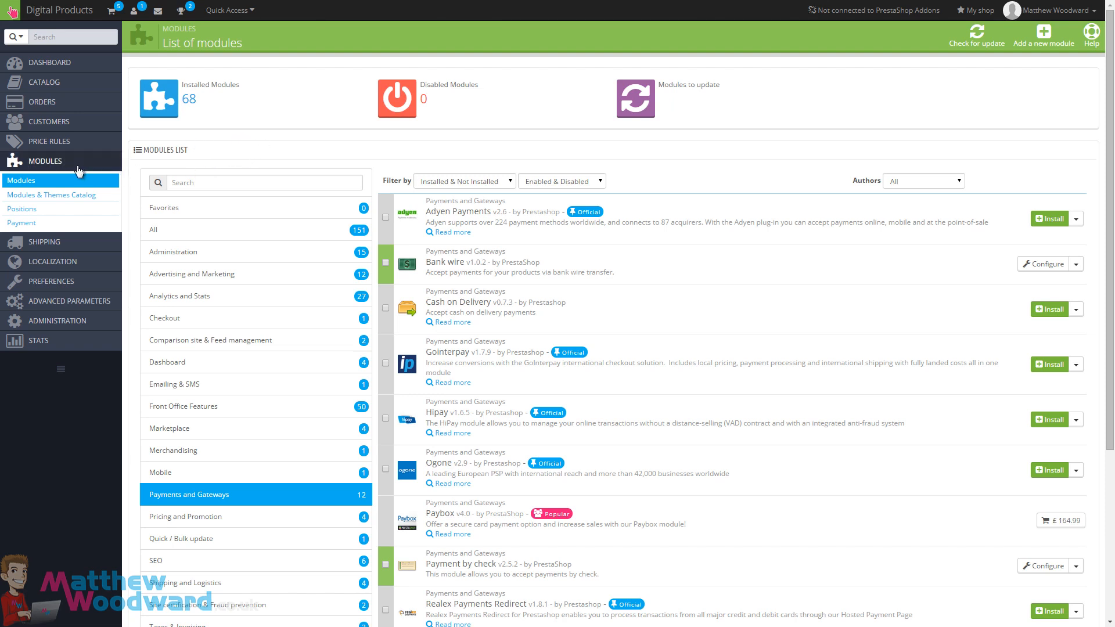
mouse_move(429, 194)
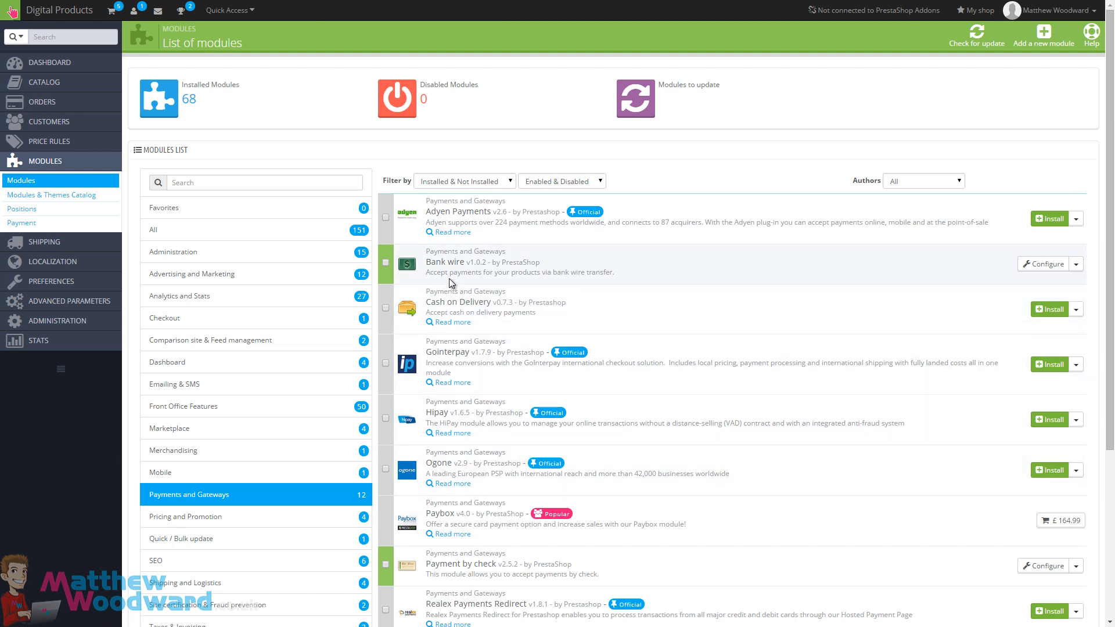
mouse_move(438, 245)
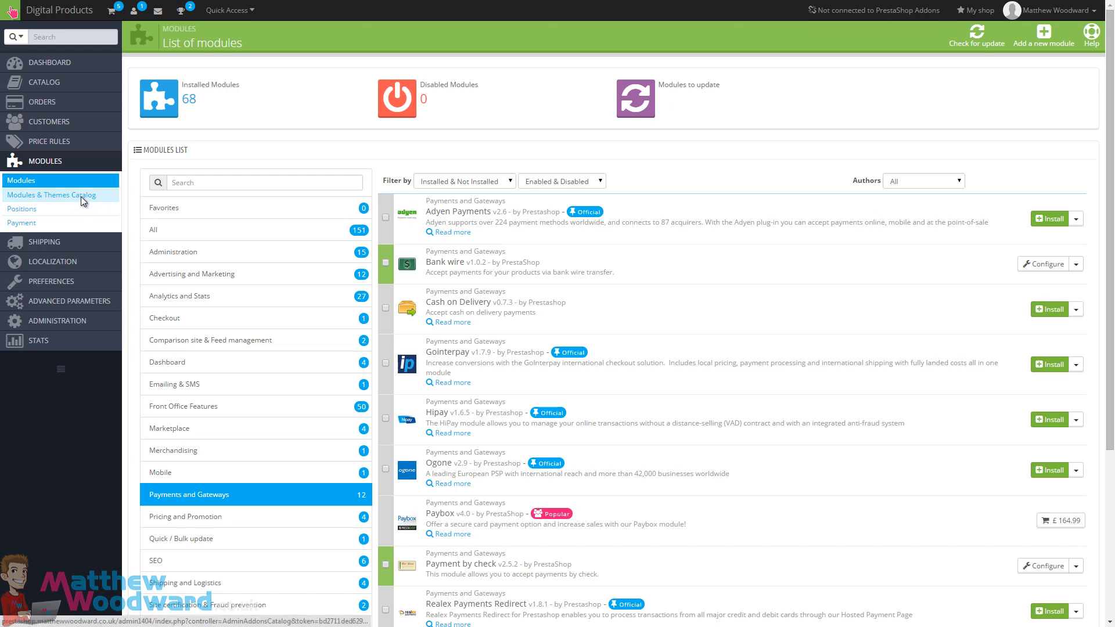
Show the Modules & Themes Catalog and browse best modules like Amazon Market Place and Advanced Search 4
left_click(51, 194)
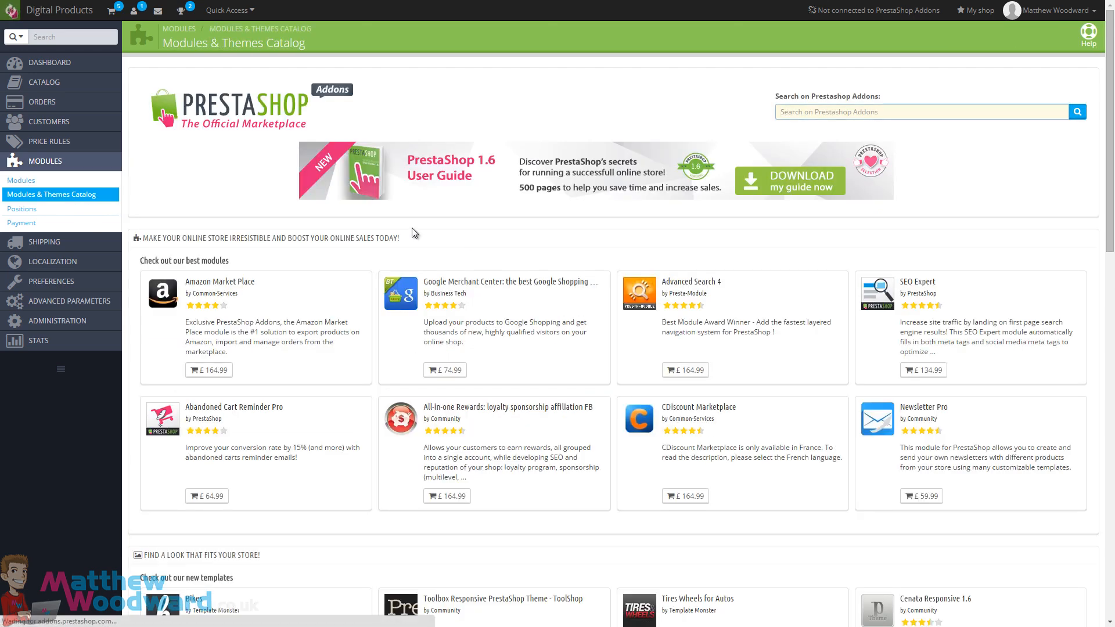
mouse_move(786, 284)
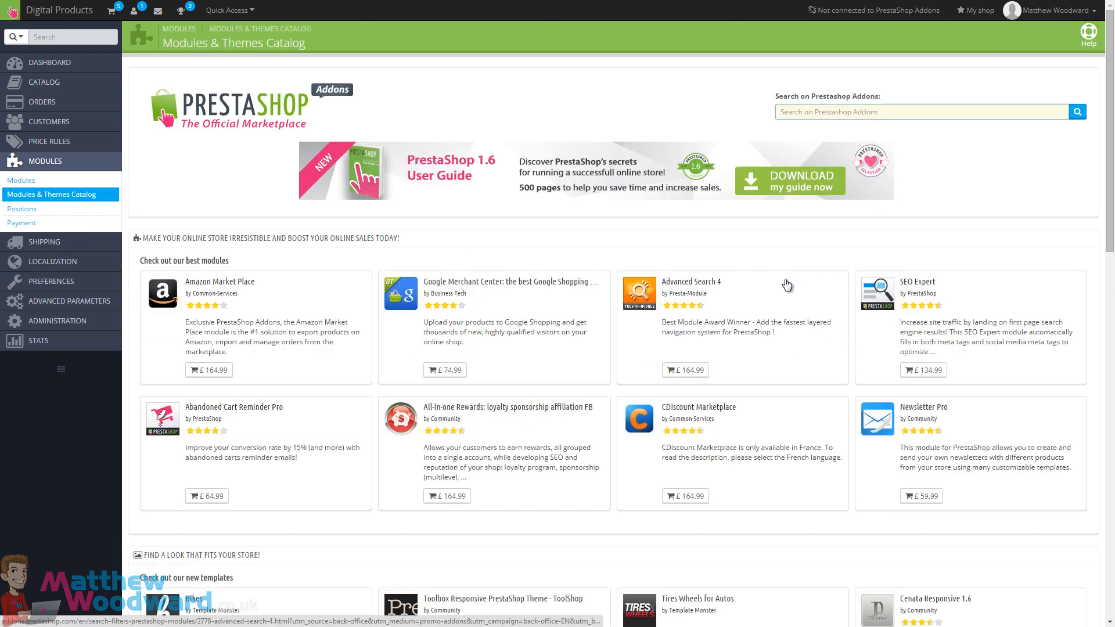
scroll("down", 3)
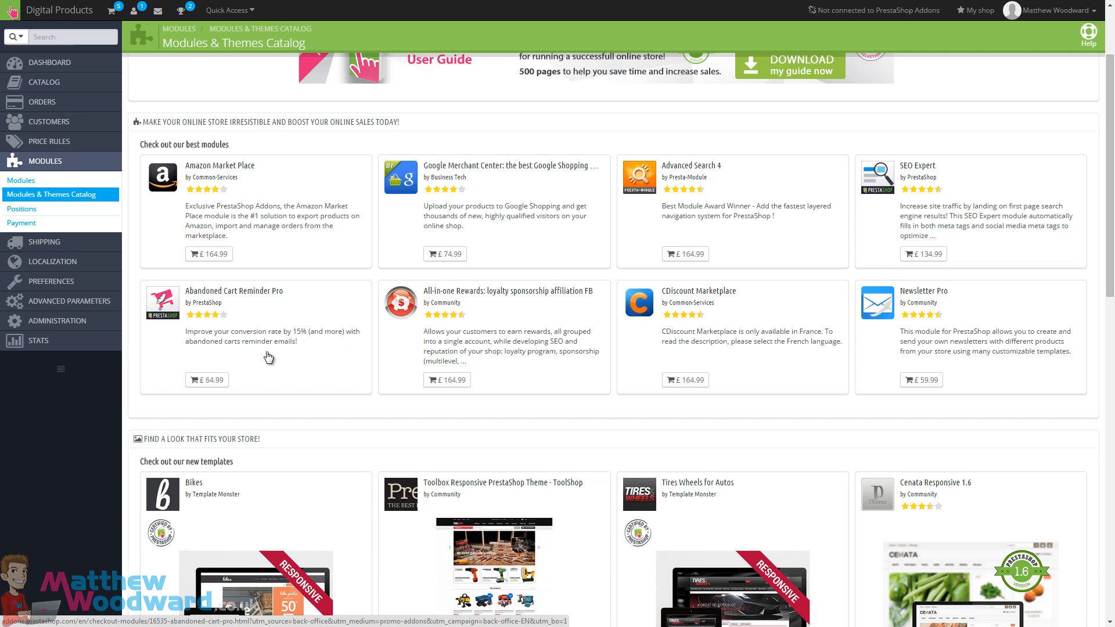
mouse_move(296, 329)
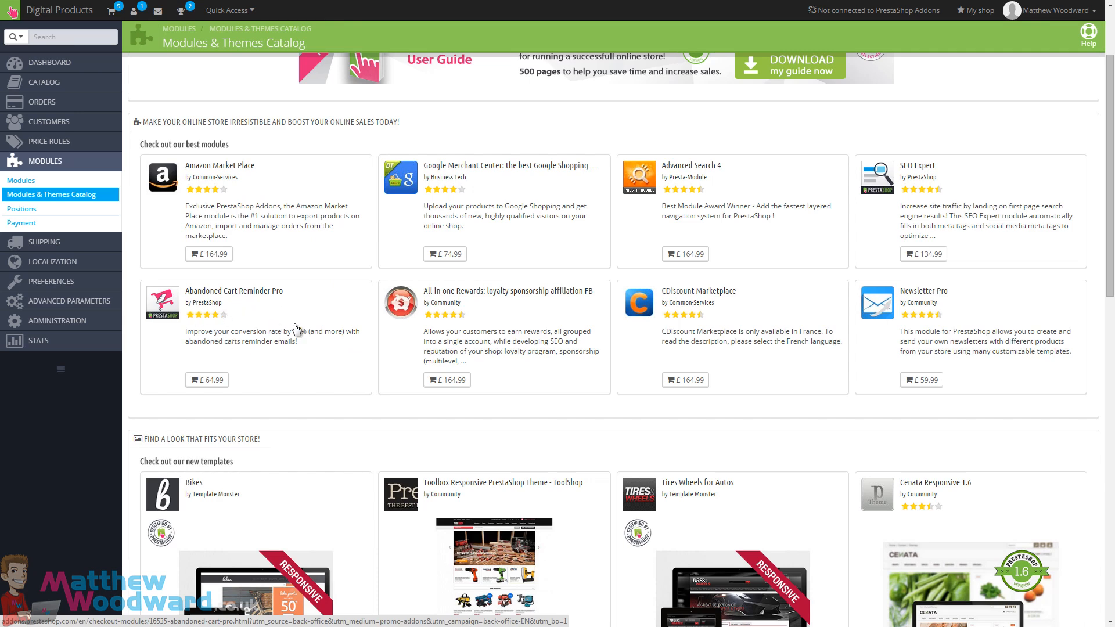
scroll("down", 3)
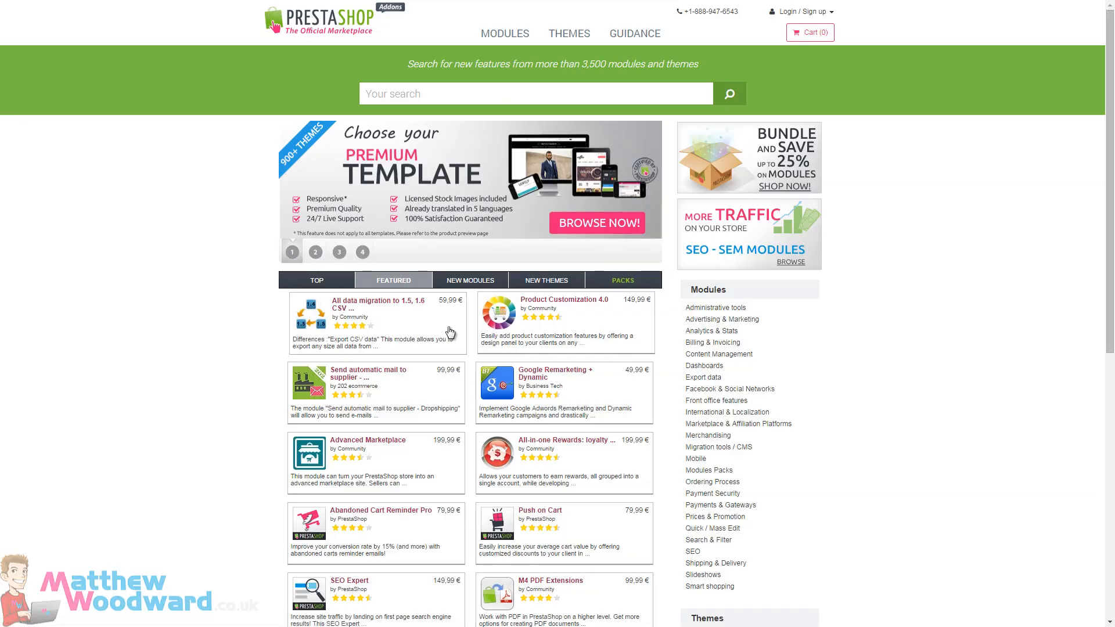
Scroll the Addons marketplace home page past the featured modules and categories
scroll("down", 3)
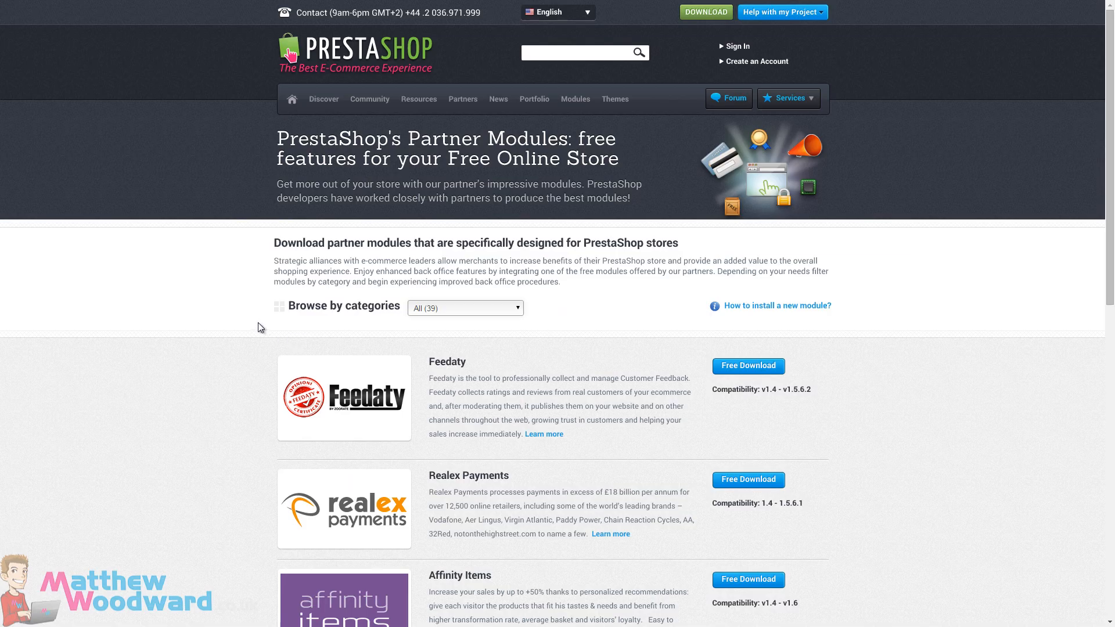
mouse_move(265, 272)
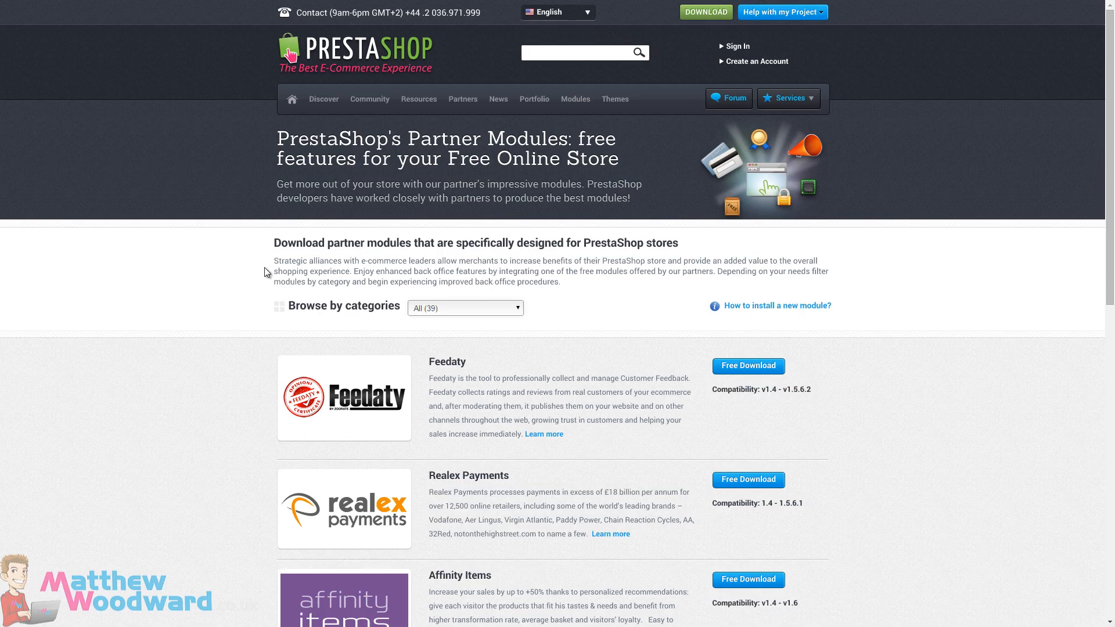
Scroll the Partner Modules list (Feedaty, Realex Payments, First Data) down to the page navigation
scroll("down", 3)
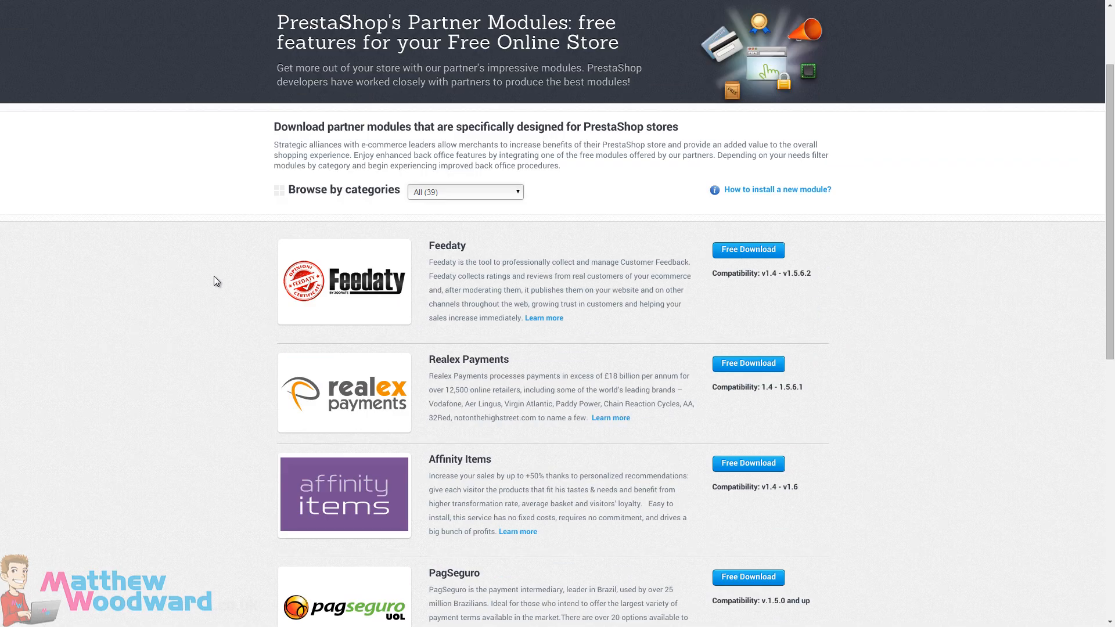
scroll("down", 3)
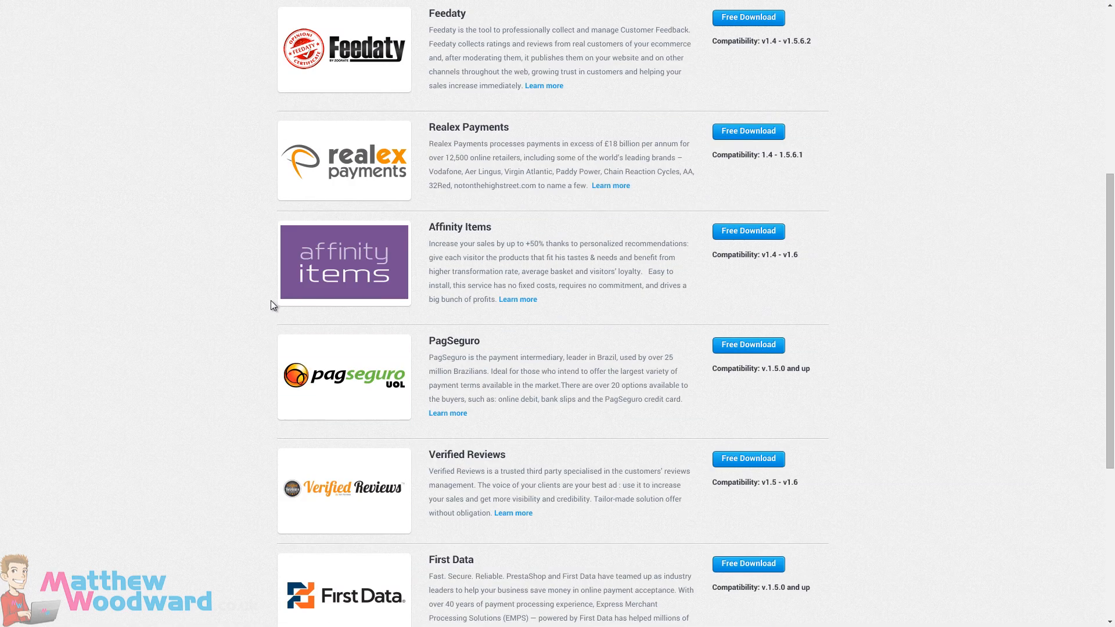
scroll("down", 3)
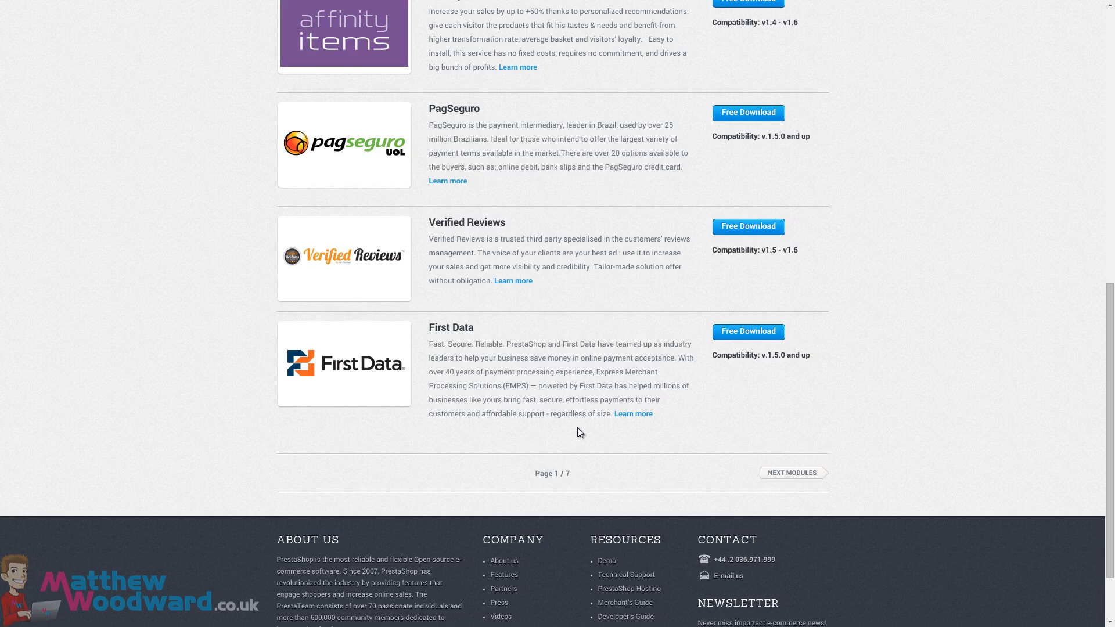
scroll("down", 3)
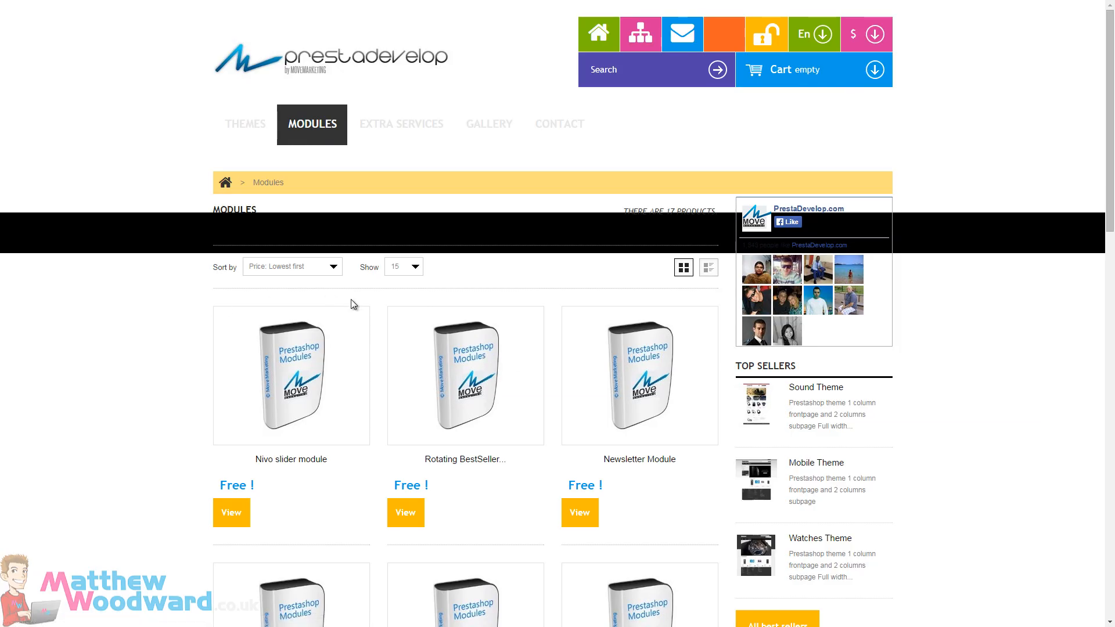
Scroll through the free module grid including Nivo slider and Newsletter Module
scroll("down", 3)
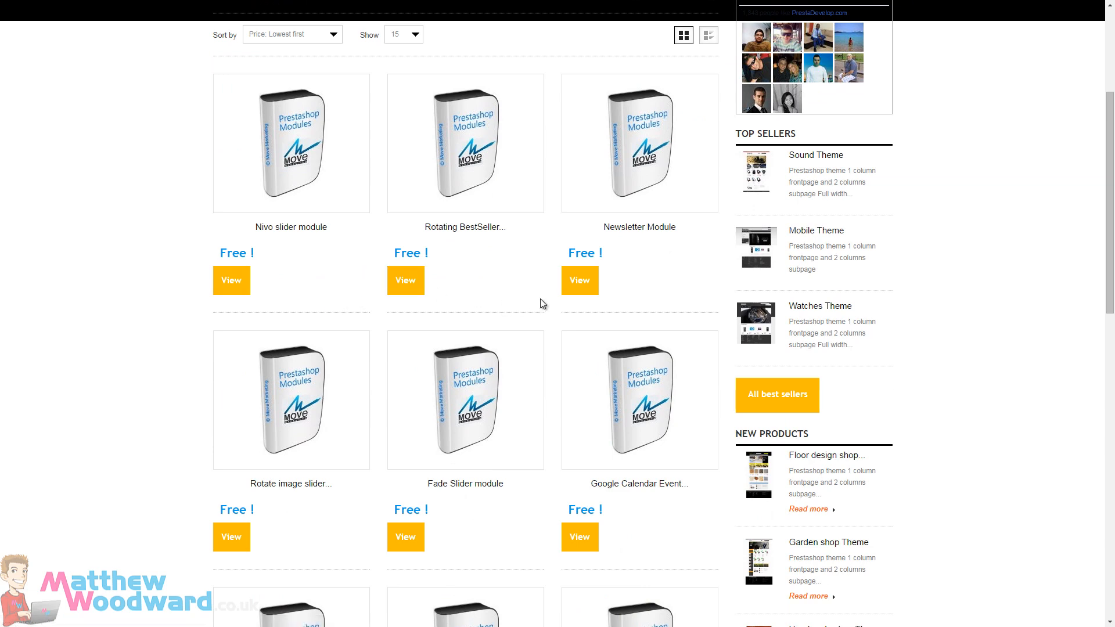
scroll("down", 3)
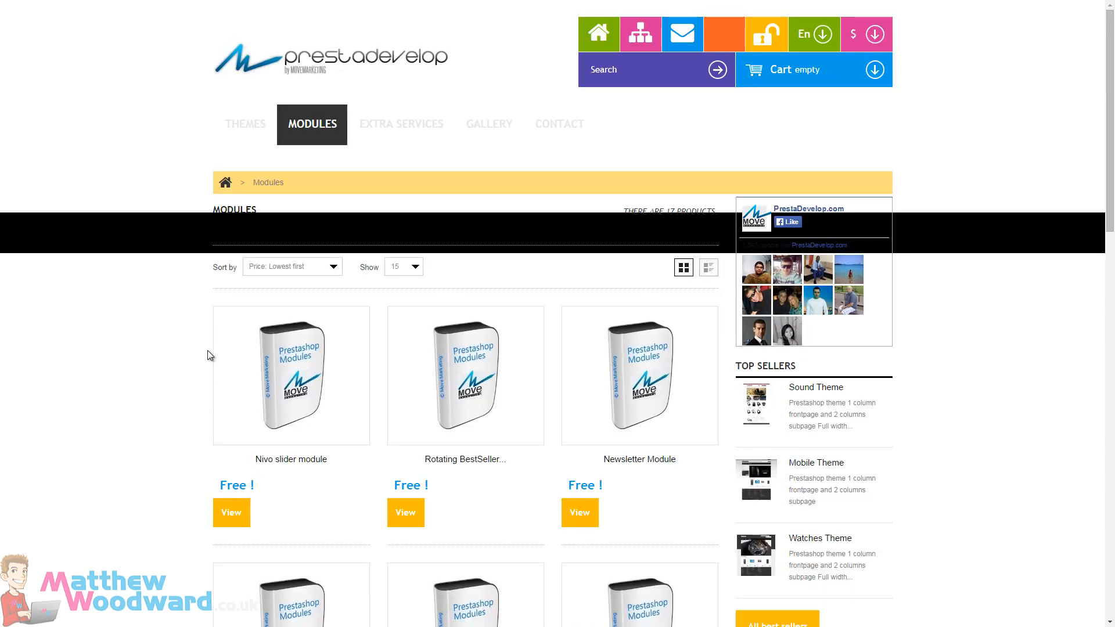
mouse_move(399, 368)
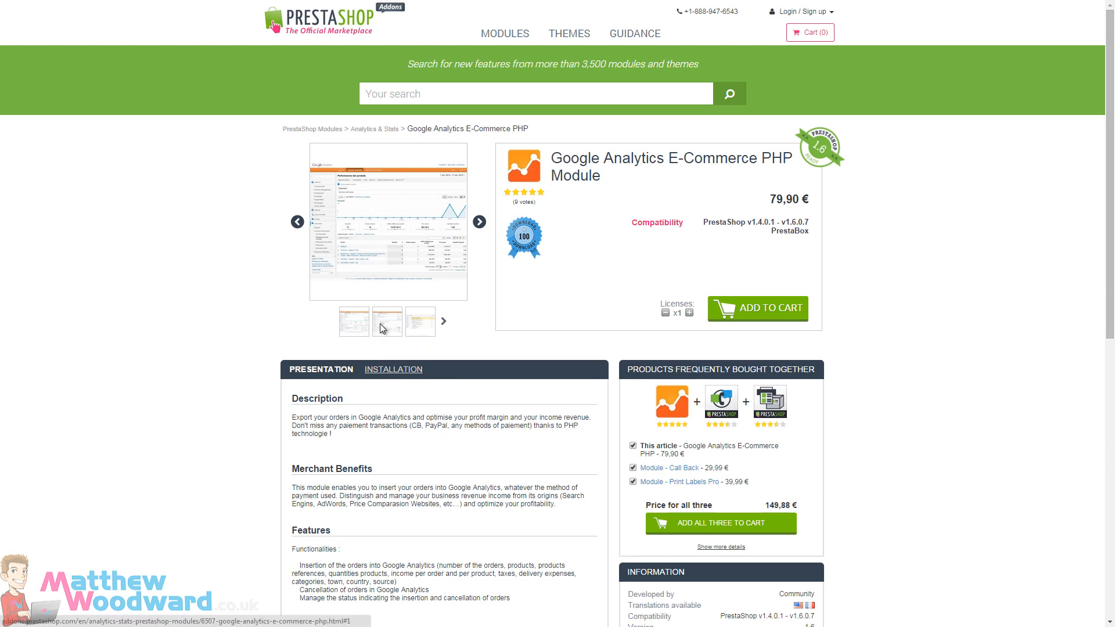
View the Google Analytics E-Commerce module's first and second screenshots enlarged, closing each
left_click(385, 322)
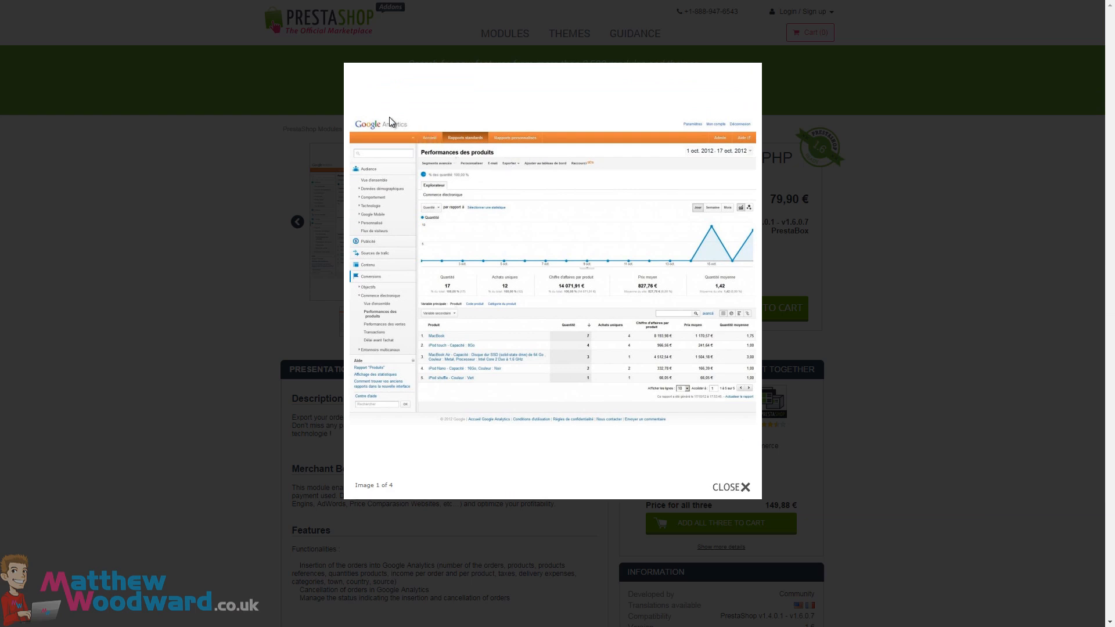
mouse_move(455, 378)
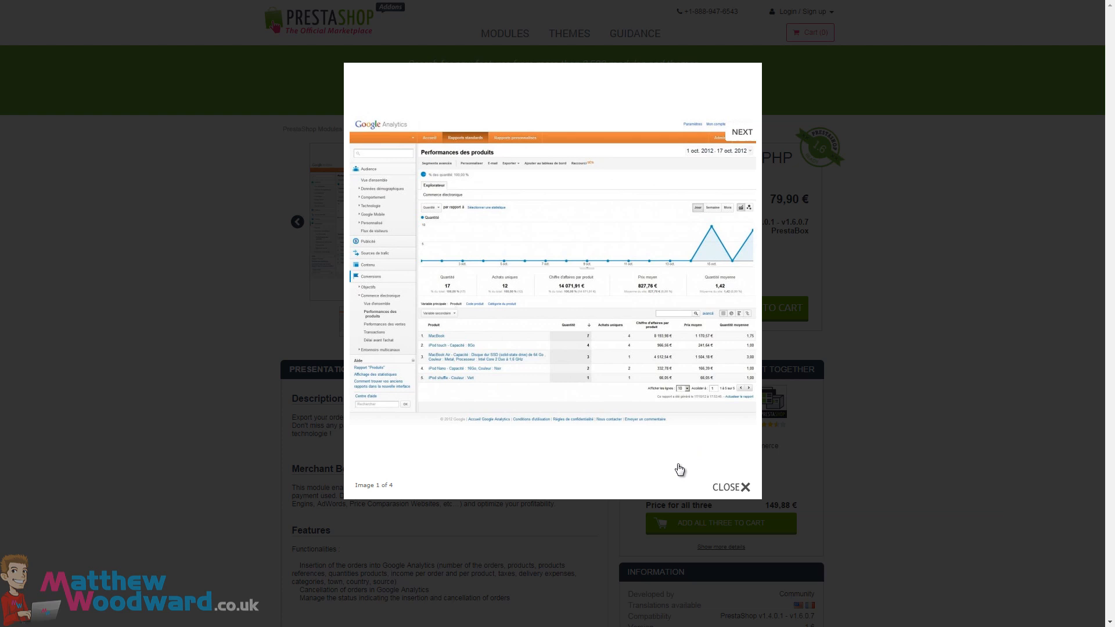
mouse_move(562, 298)
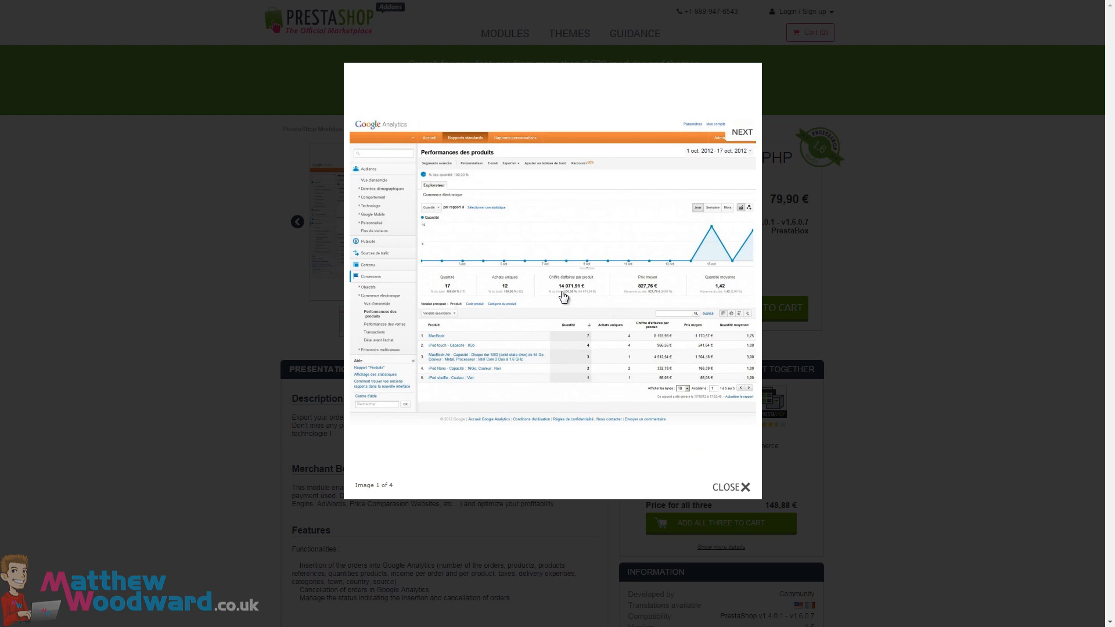
left_click(729, 486)
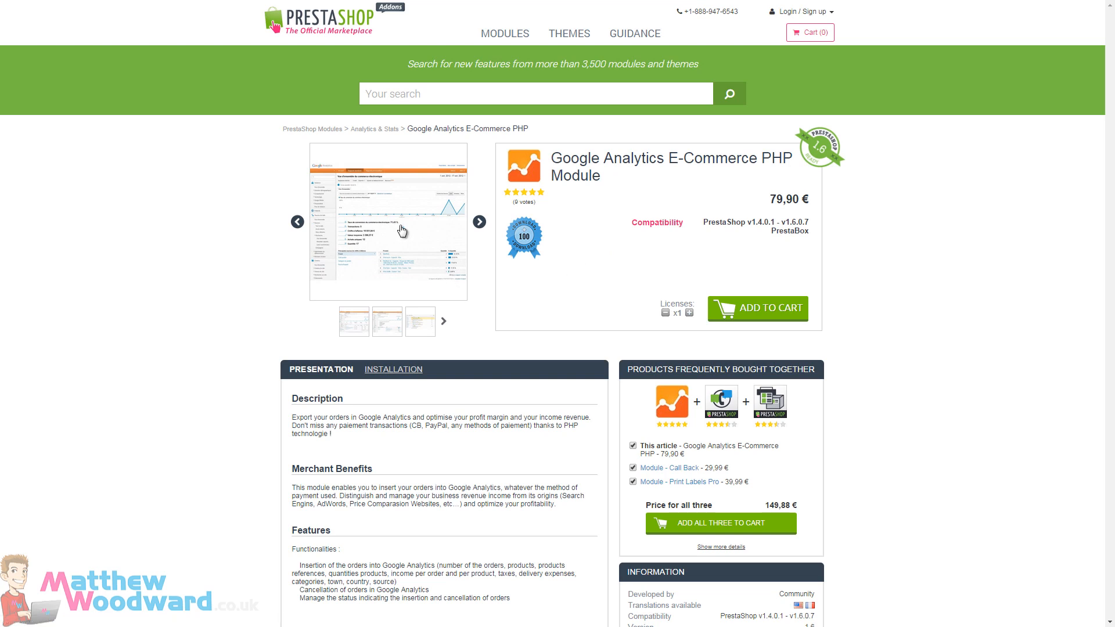
left_click(388, 228)
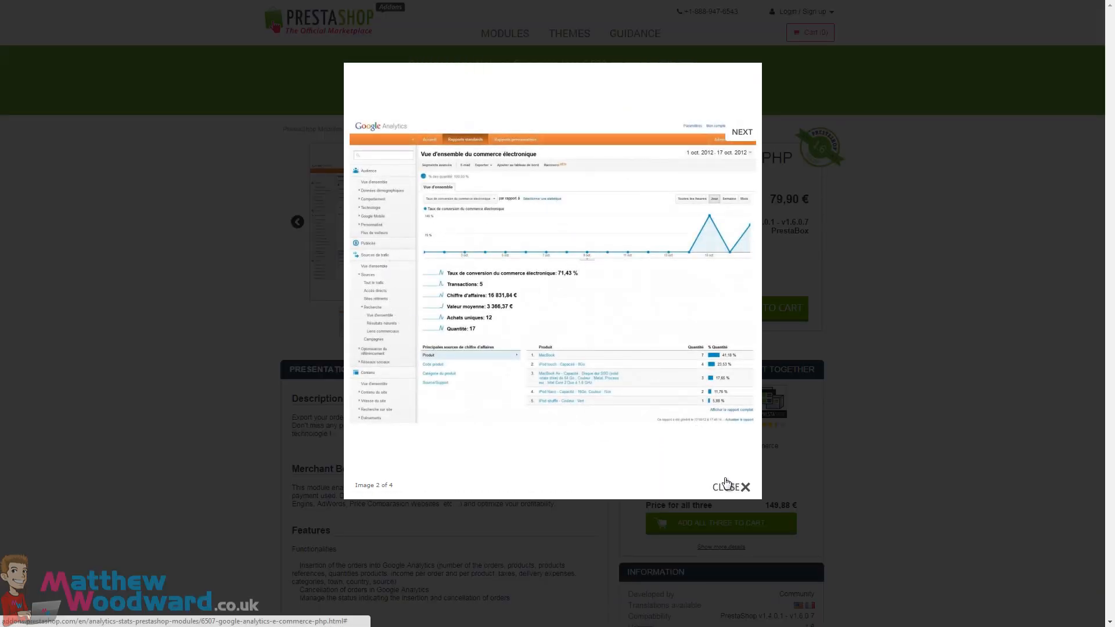
left_click(730, 486)
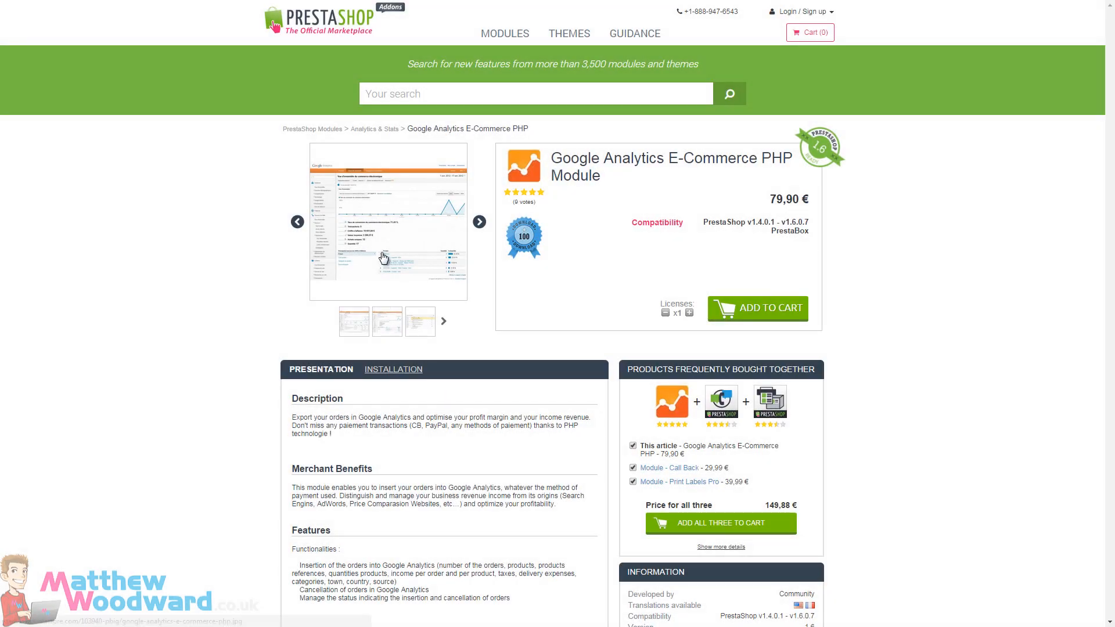
mouse_move(282, 309)
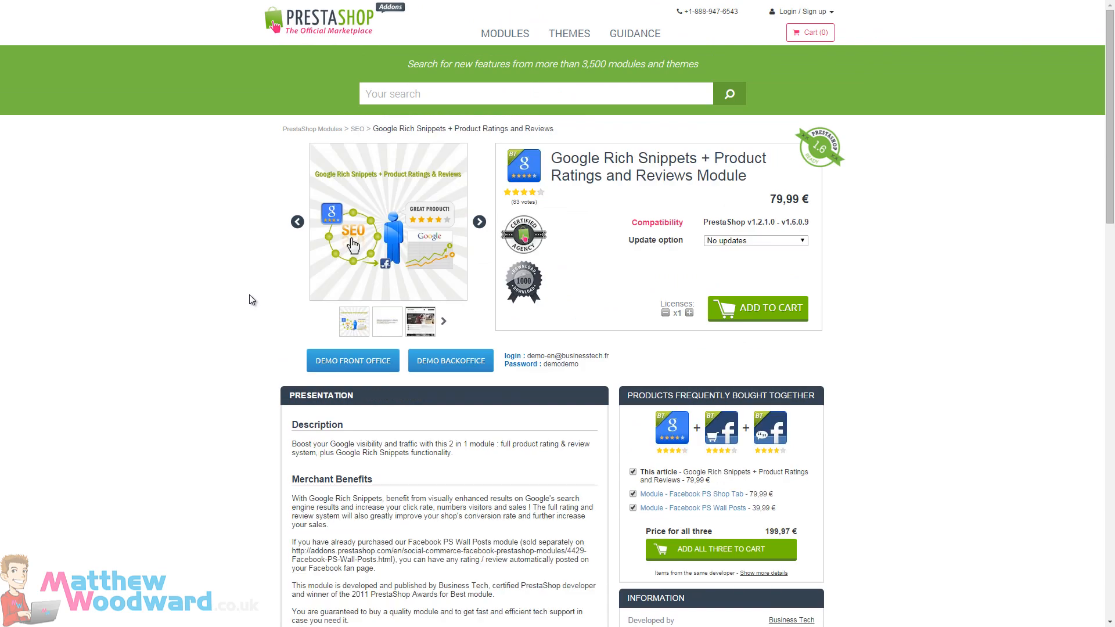
Read through the Google Rich Snippets + Product Ratings and Reviews module description
scroll("down", 3)
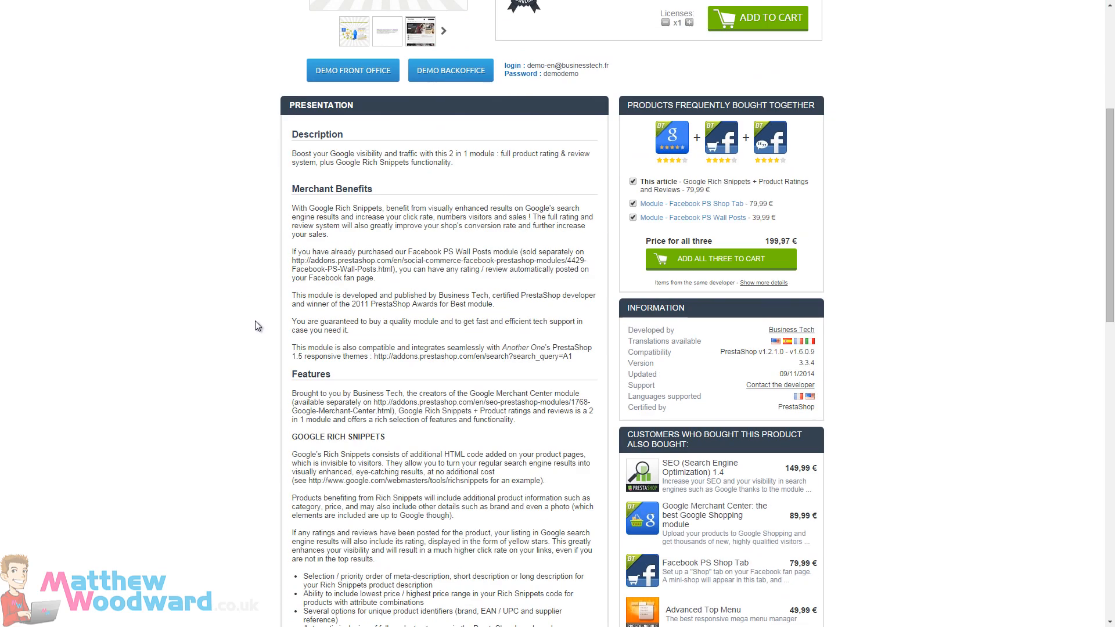
scroll("down", 3)
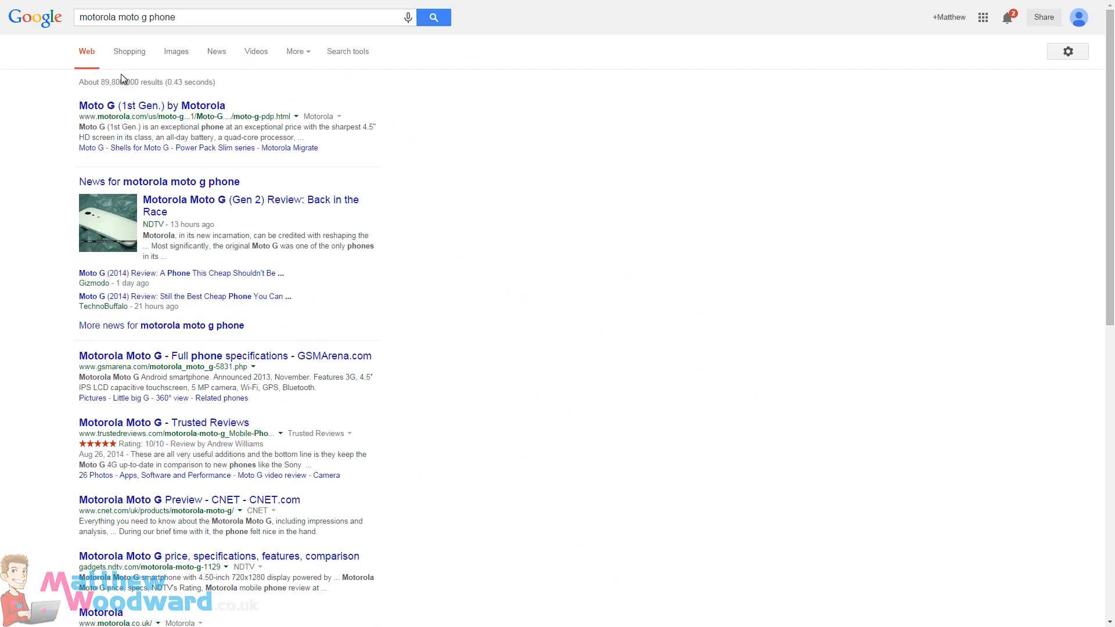
Scroll the 'motorola moto g phone' results to see rich-snippet star ratings, then the SEO Expert page
scroll("down", 3)
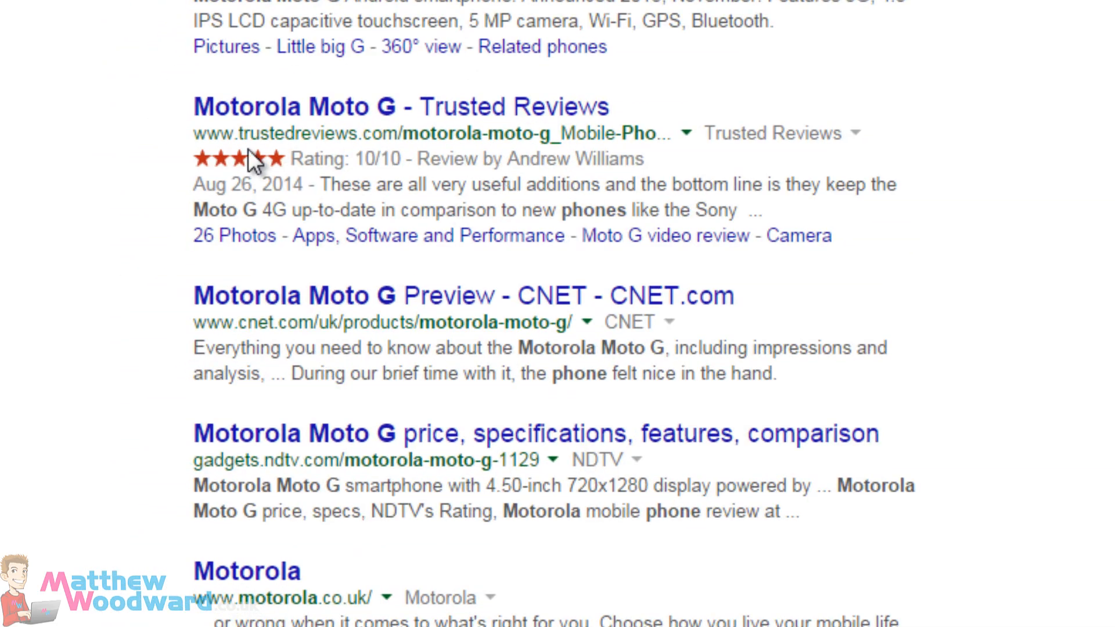
scroll("down", 3)
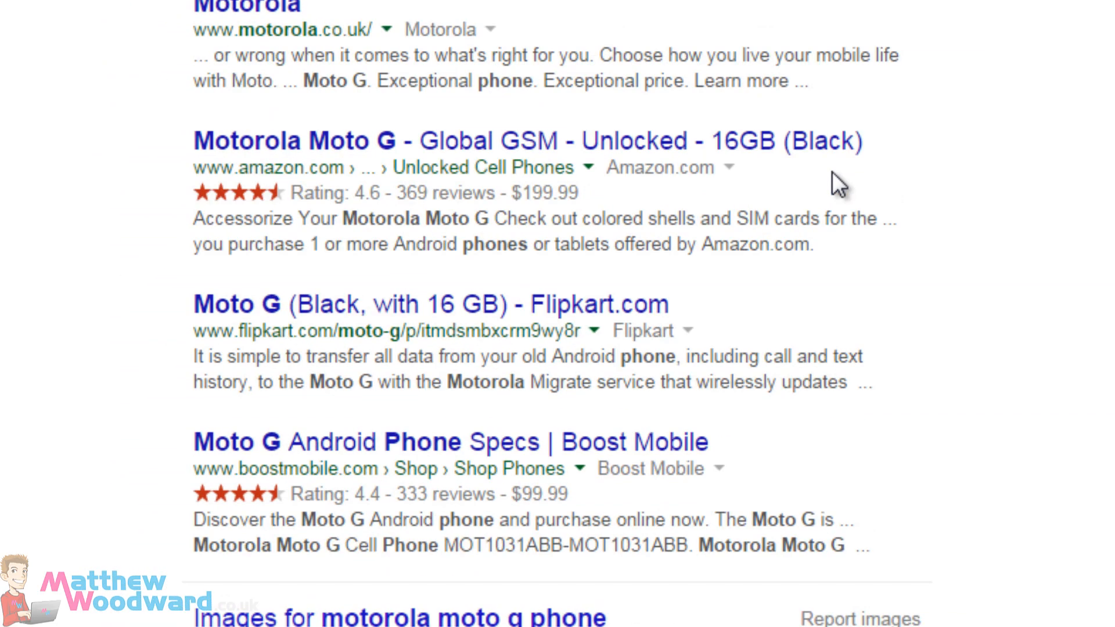
scroll("down", 3)
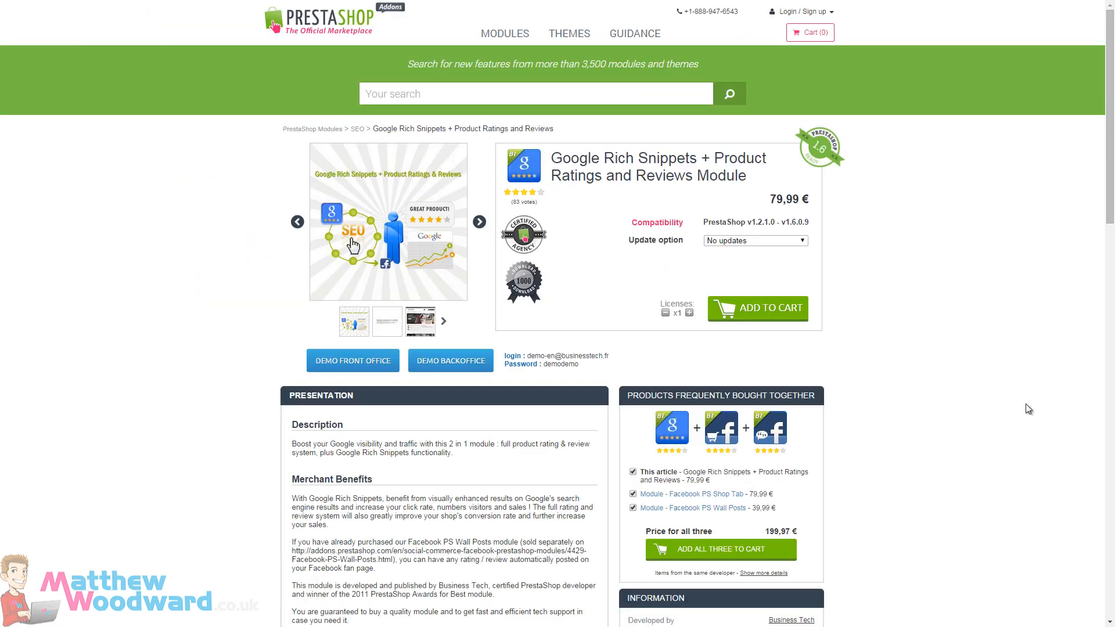
mouse_move(161, 268)
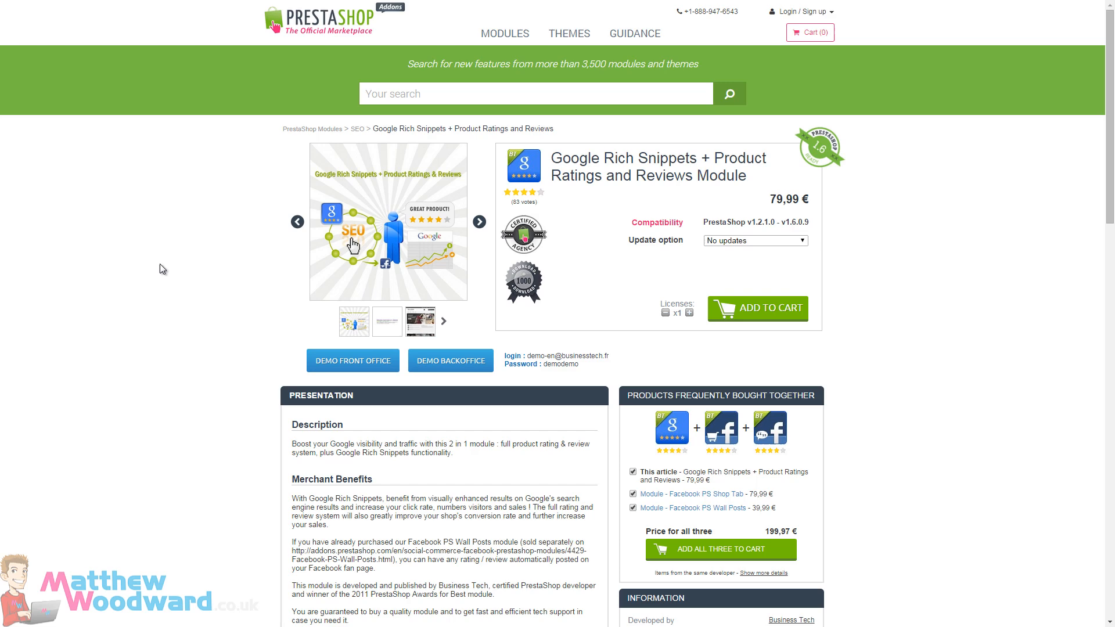
scroll("down", 3)
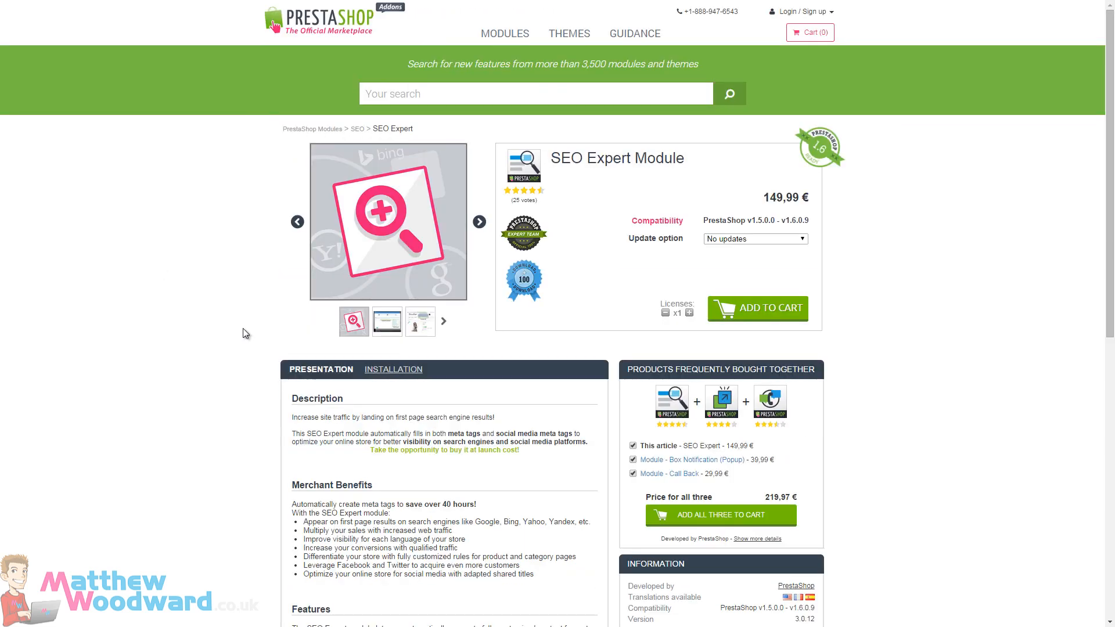
Look over the SEO Expert Module page (149,99 €) before the Aweber Email Marketing page
scroll("down", 3)
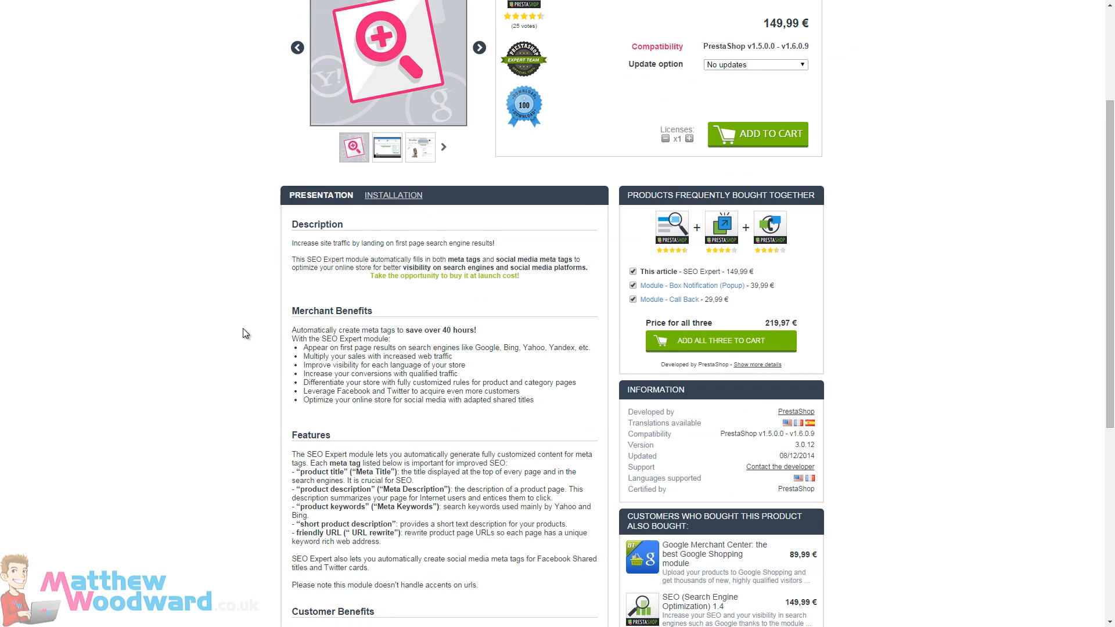
scroll("down", 3)
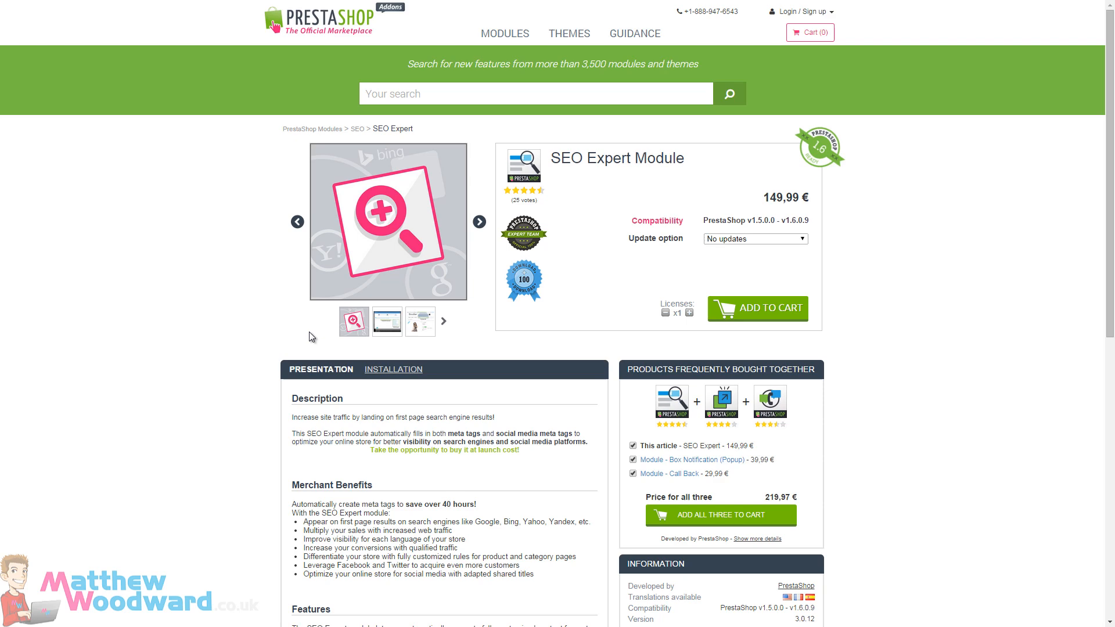
scroll("down", 3)
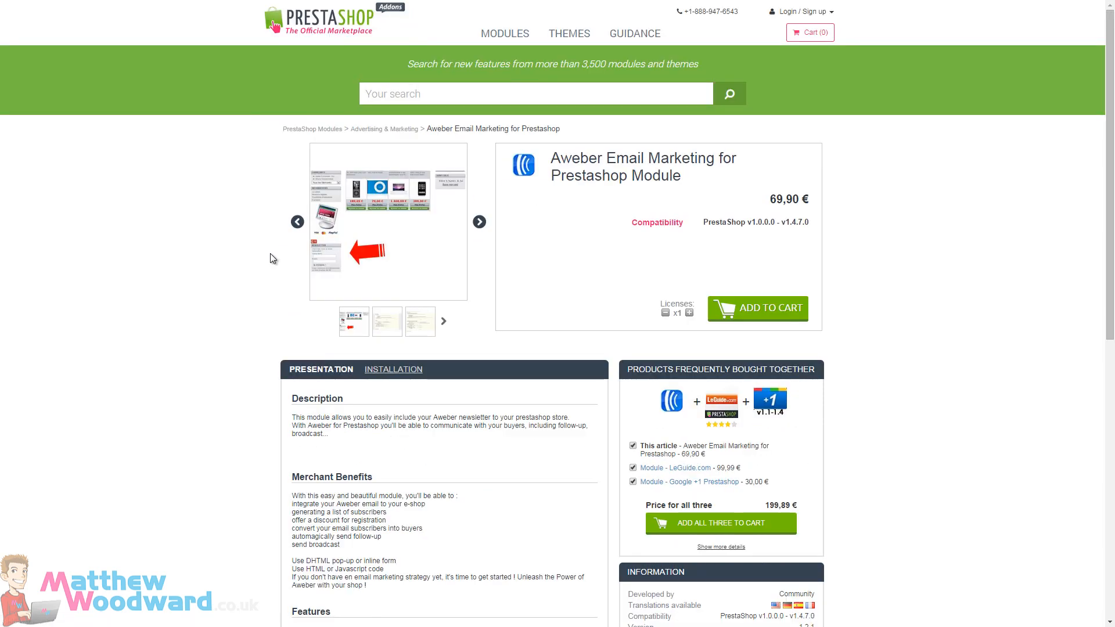
Read through the MailChimp Module description (149,99 €) and scroll back to the top
scroll("down", 3)
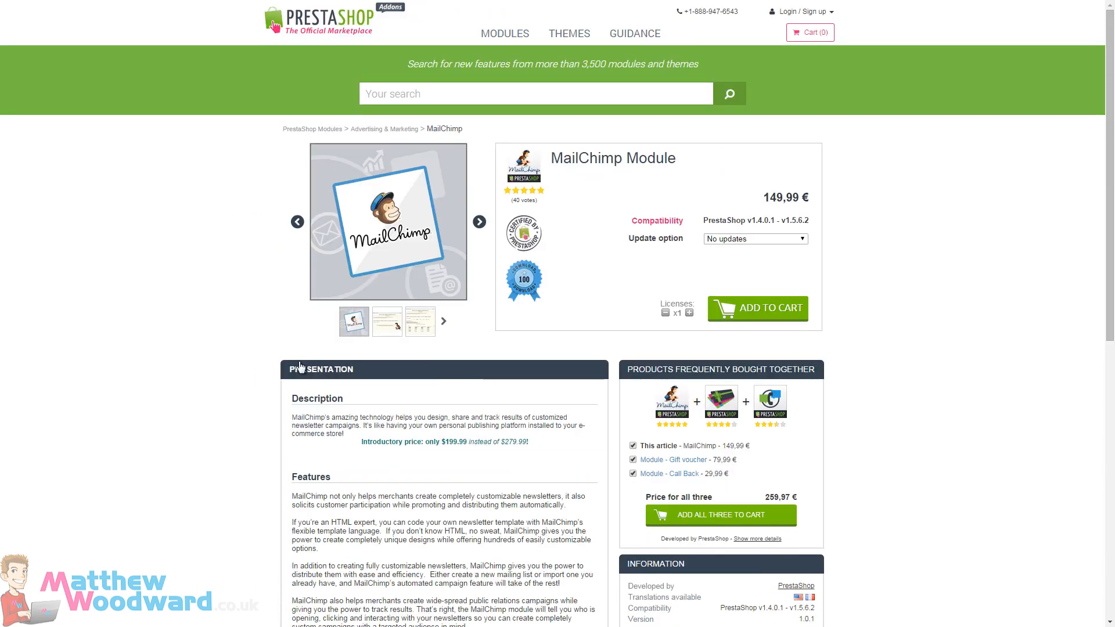
mouse_move(223, 189)
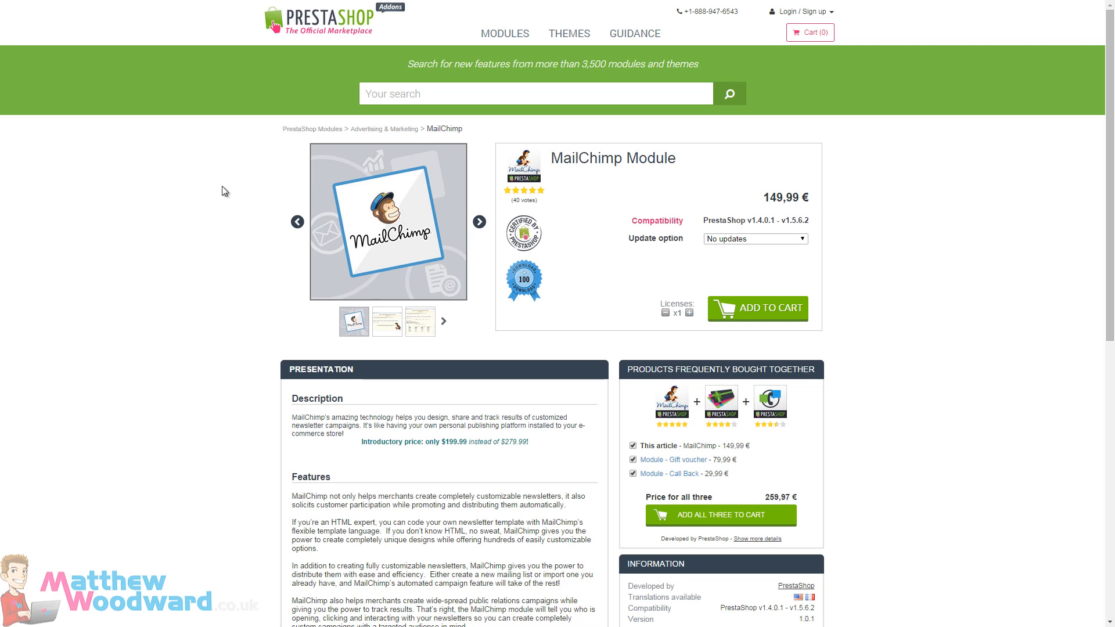
mouse_move(186, 218)
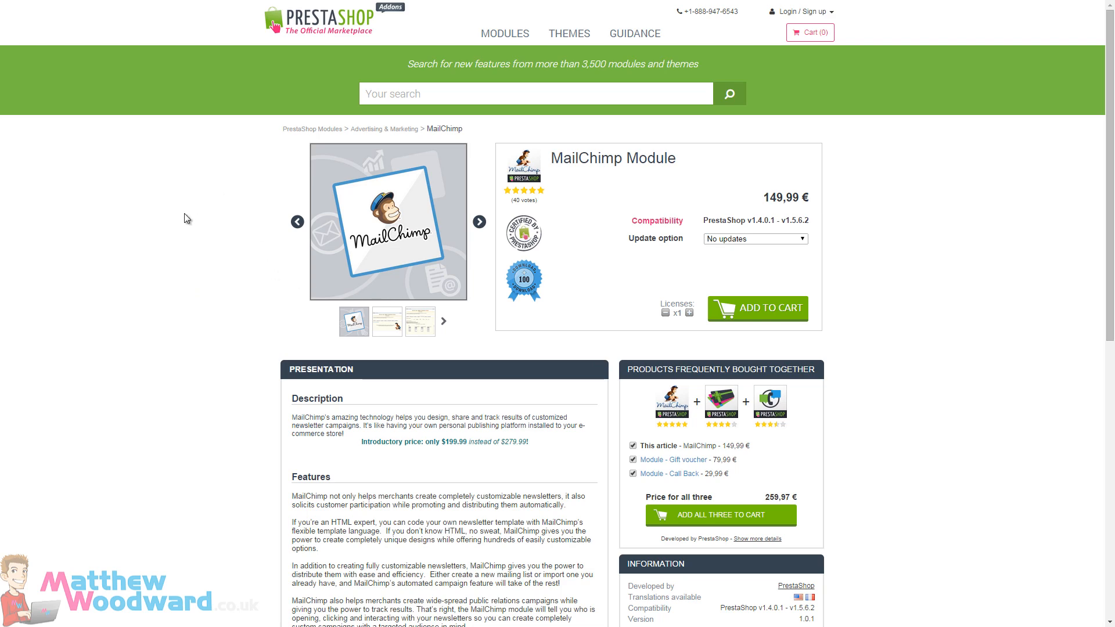
scroll("down", 3)
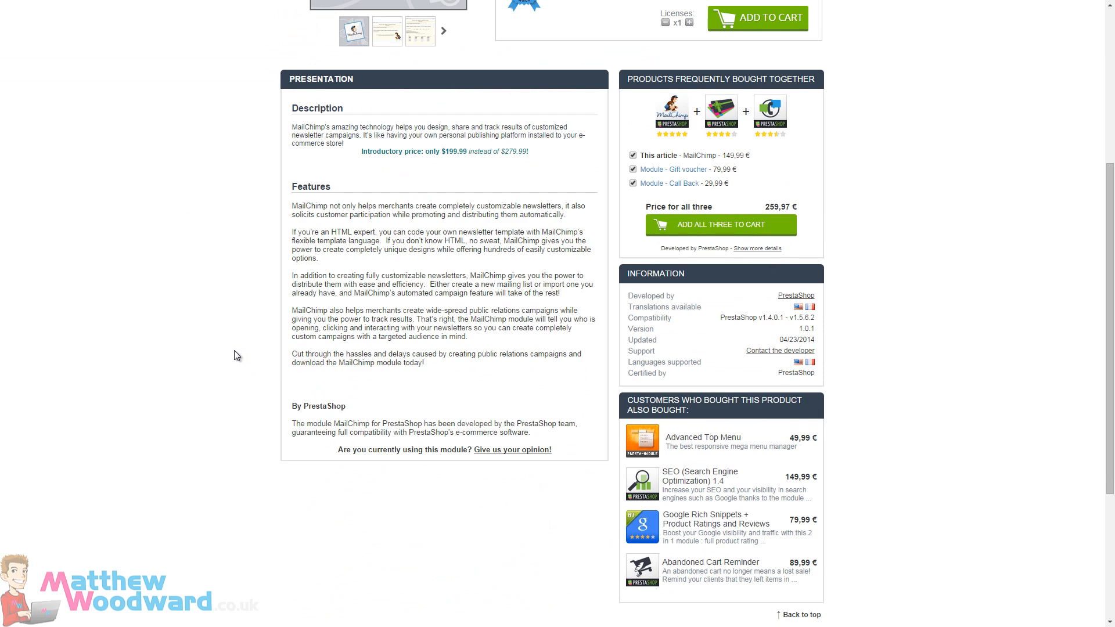
scroll("up", 3)
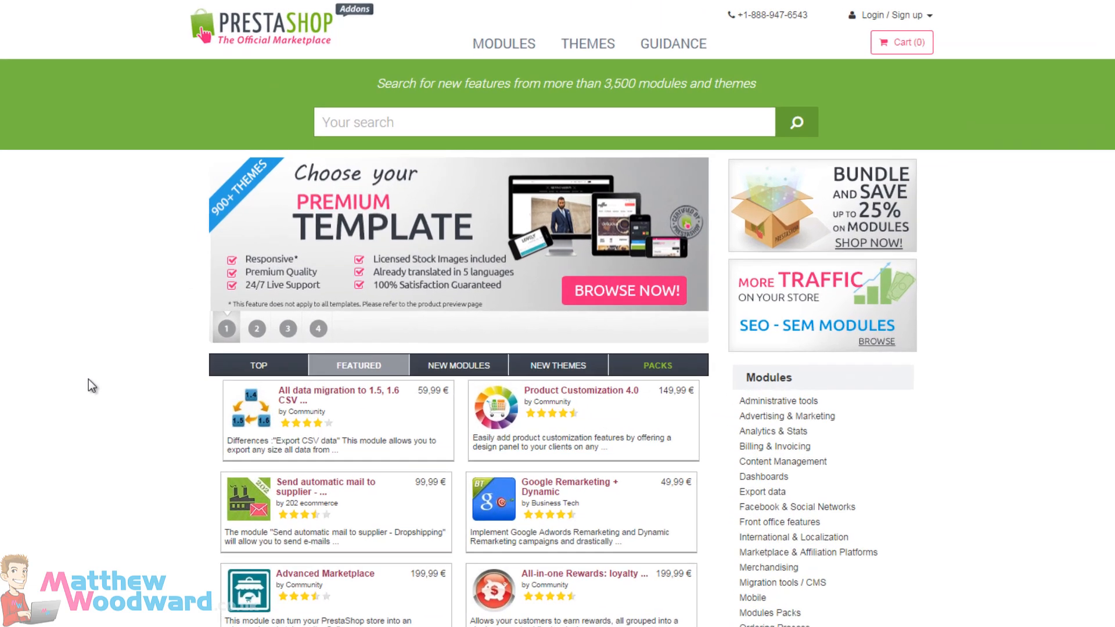
Switch the home listing to New Modules and browse down through the newest modules
scroll("down", 3)
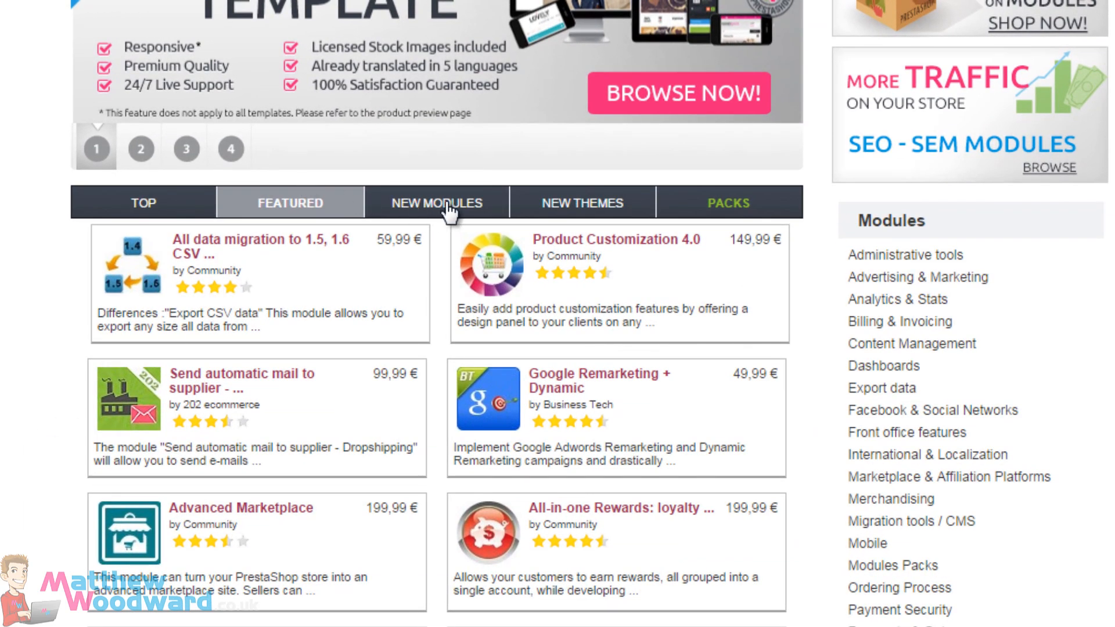
left_click(436, 202)
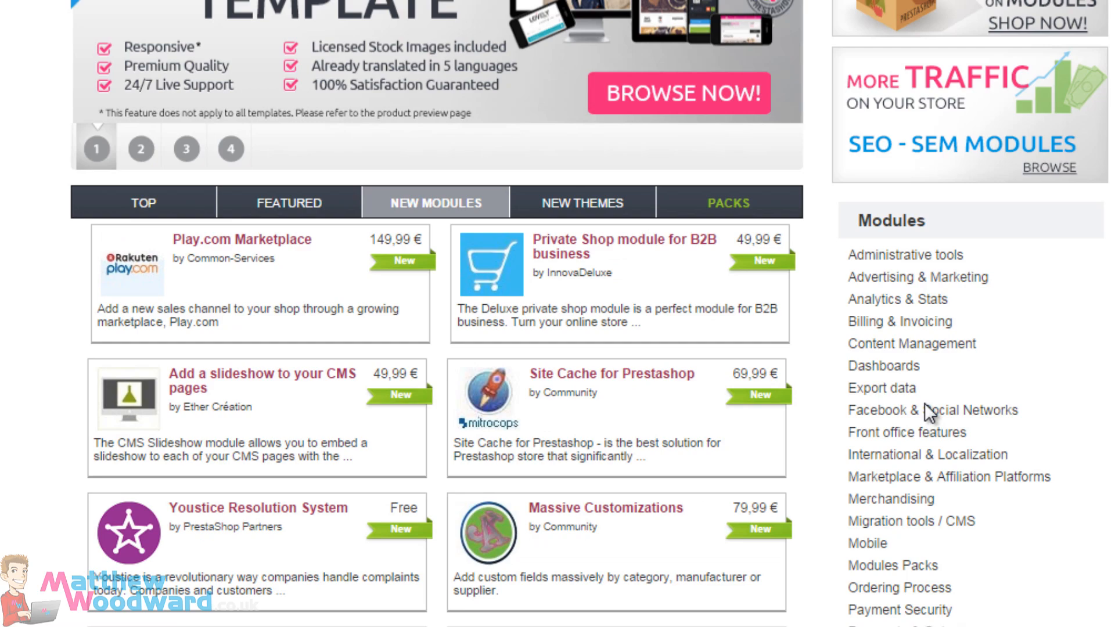
scroll("down", 3)
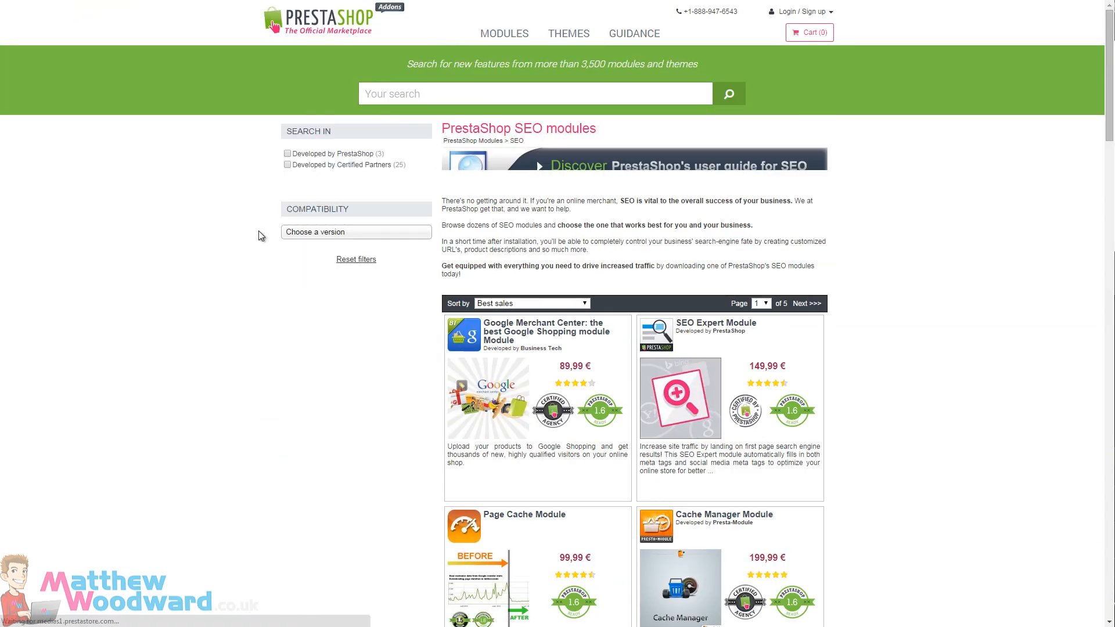
scroll("down", 3)
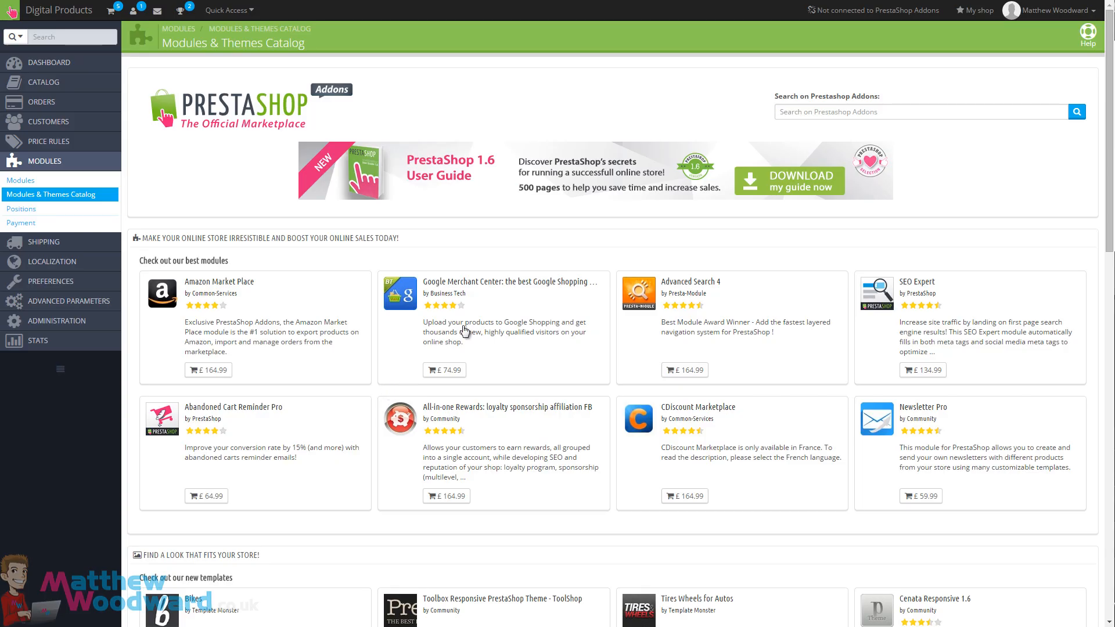
mouse_move(236, 233)
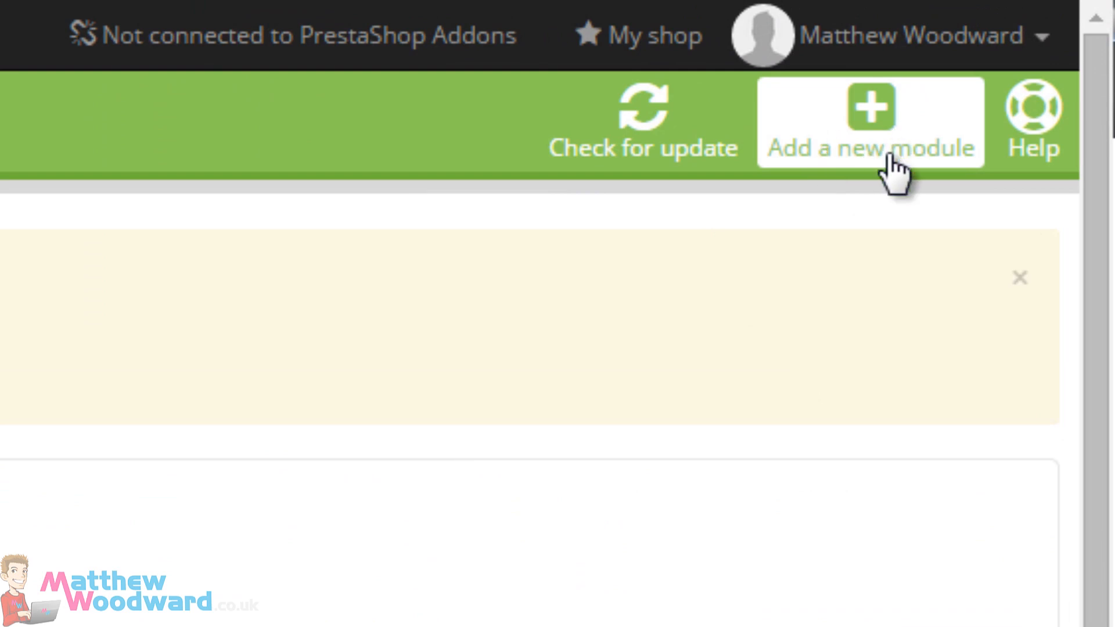
Bring up the 'Add a new module' upload form above the modules list
left_click(869, 120)
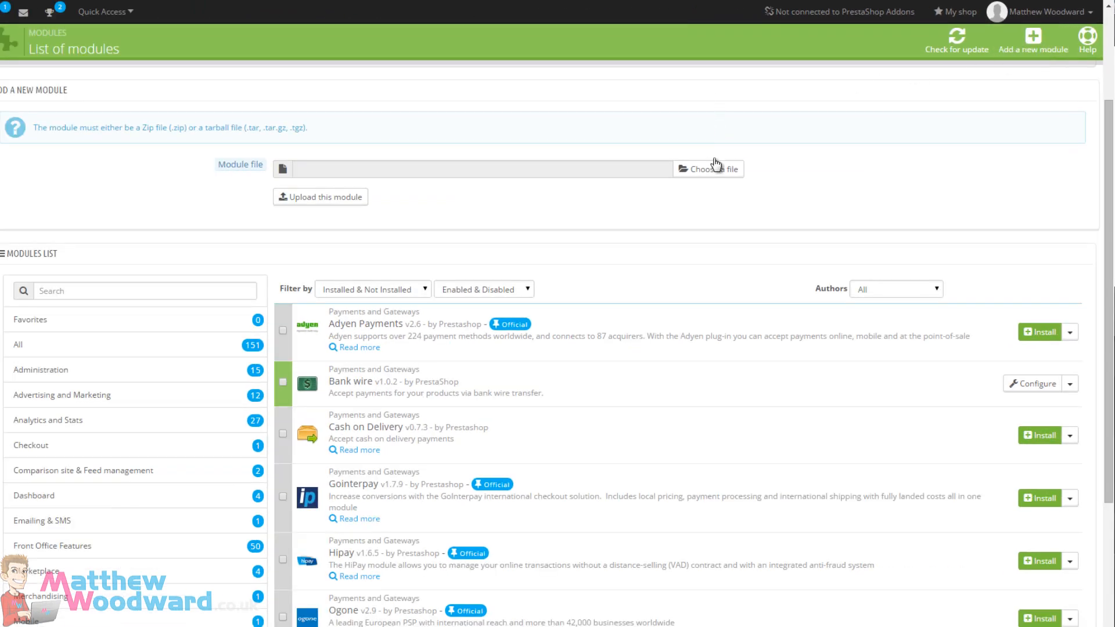
mouse_move(379, 200)
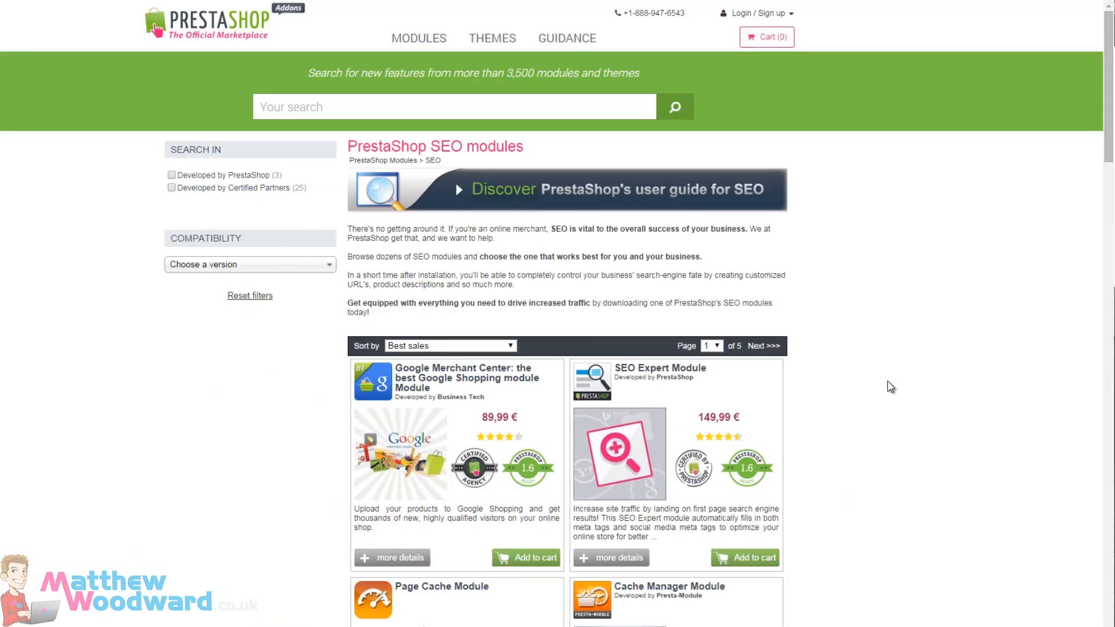
Search the Addons catalog for 'paypal' and view the free PayPal Europe - Official Module page
scroll("down", 3)
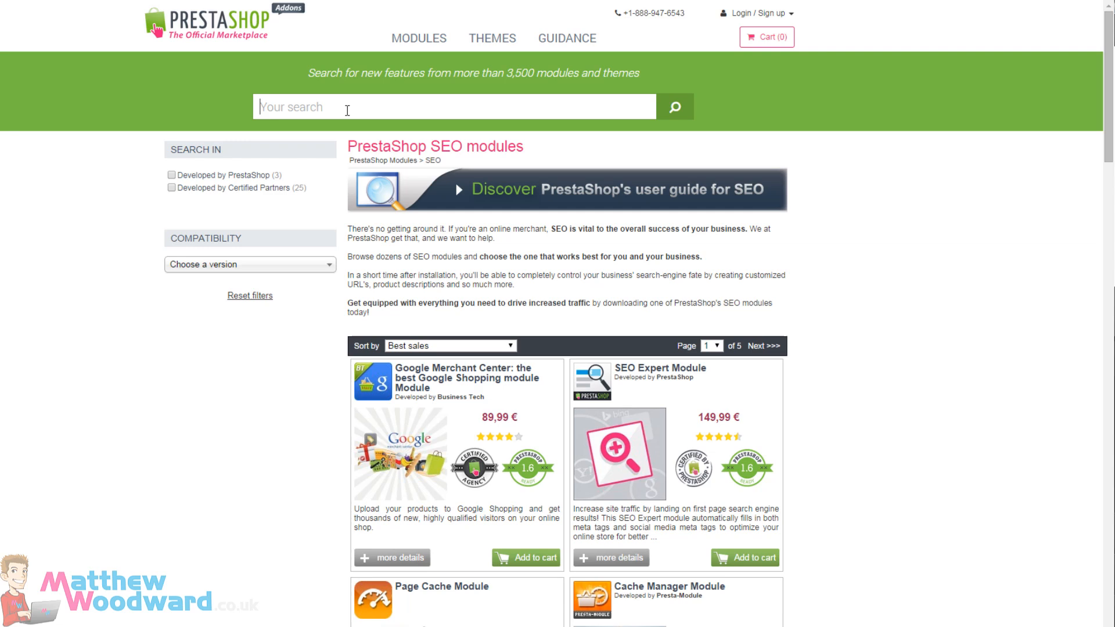
type("paypal")
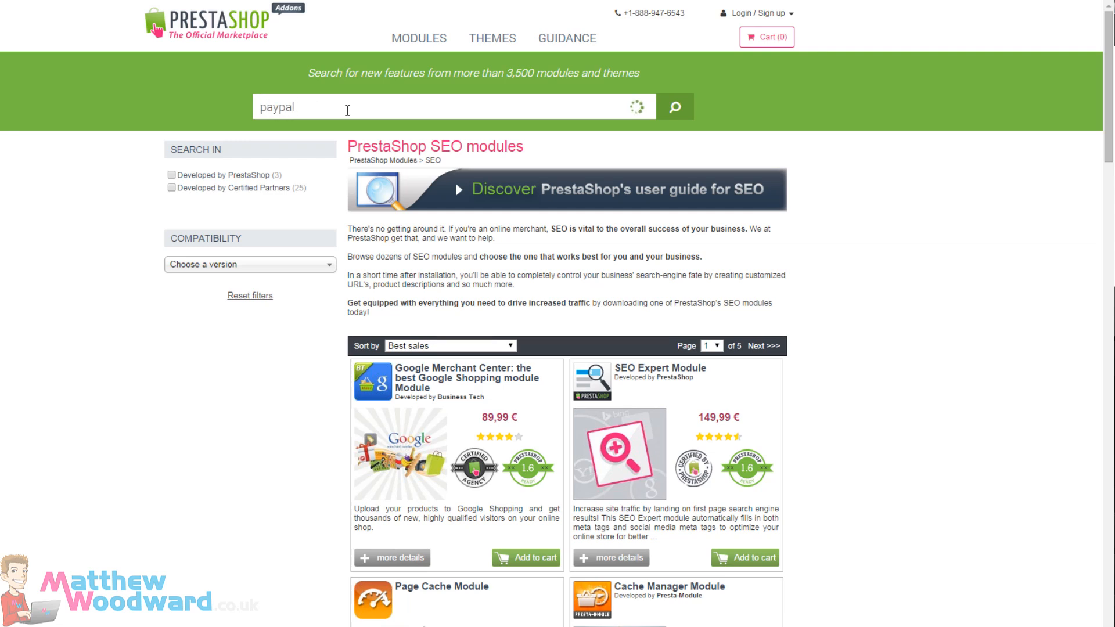
left_click(673, 107)
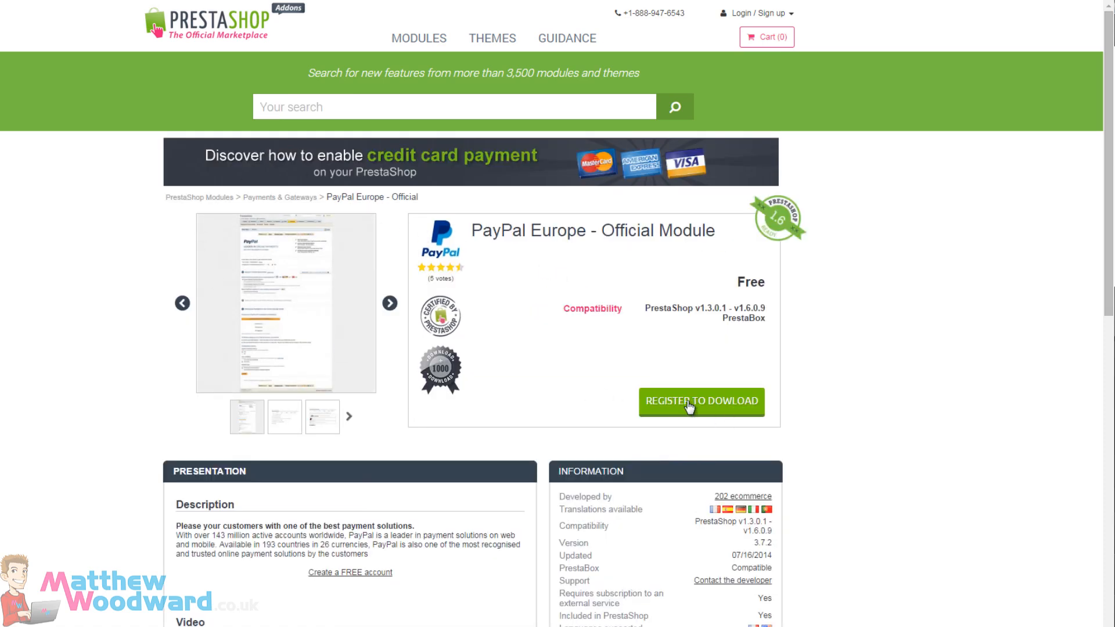
scroll("down", 3)
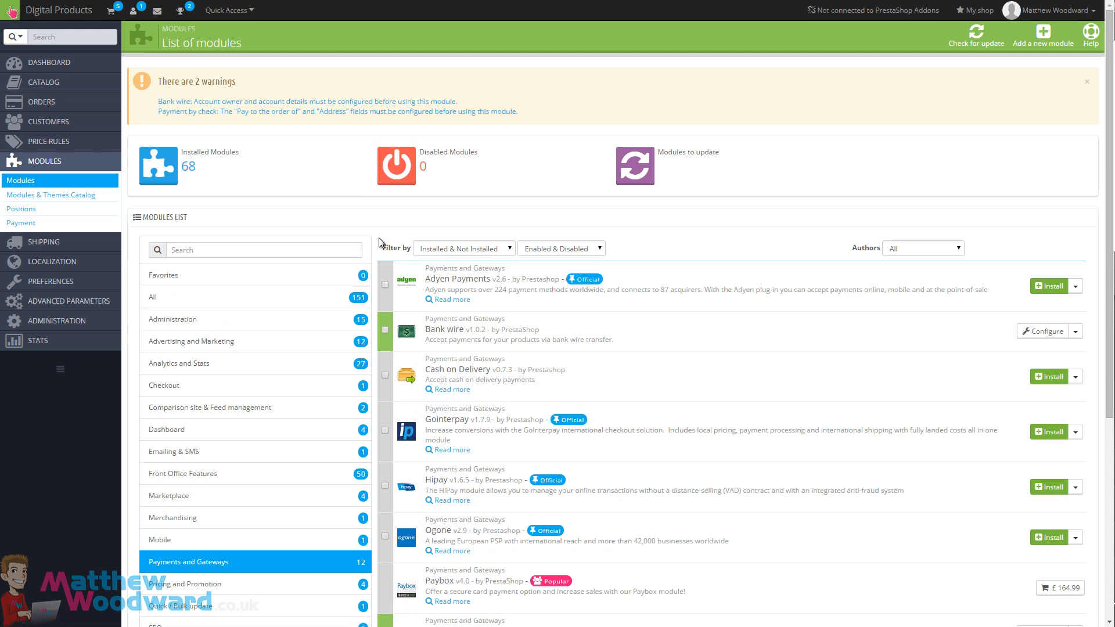
mouse_move(418, 248)
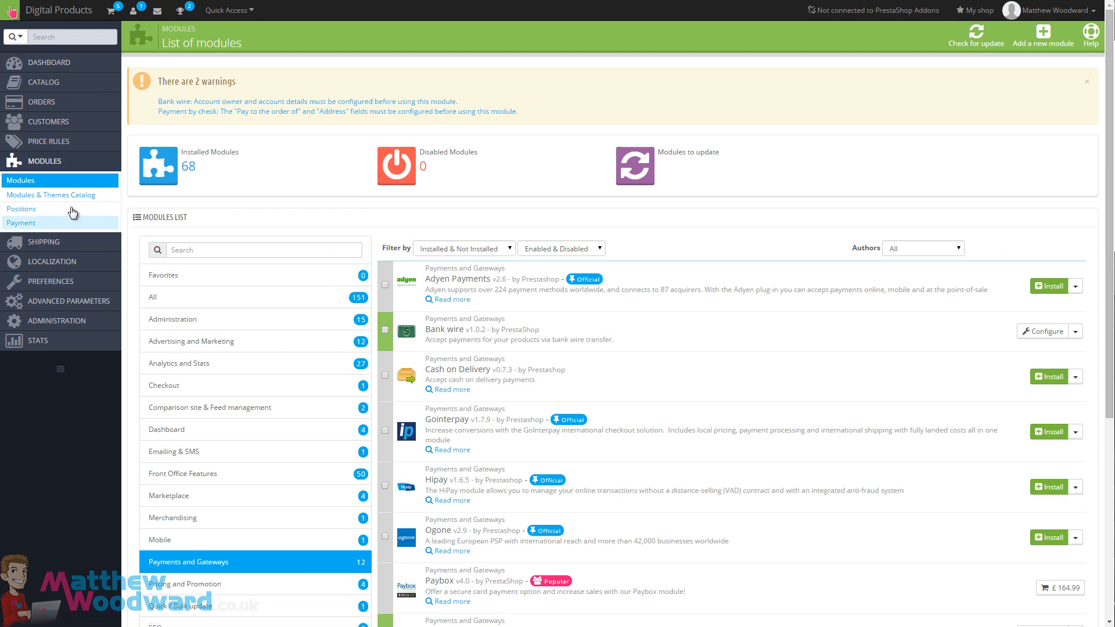
Return to the back office Modules & Themes Catalog from the sidebar
left_click(50, 194)
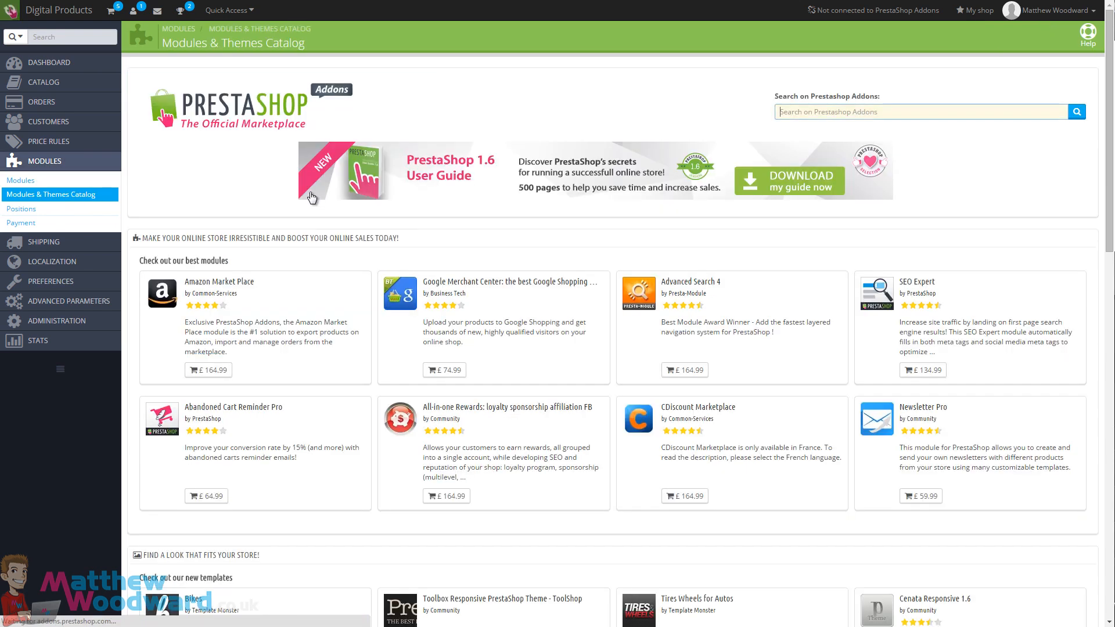
mouse_move(433, 239)
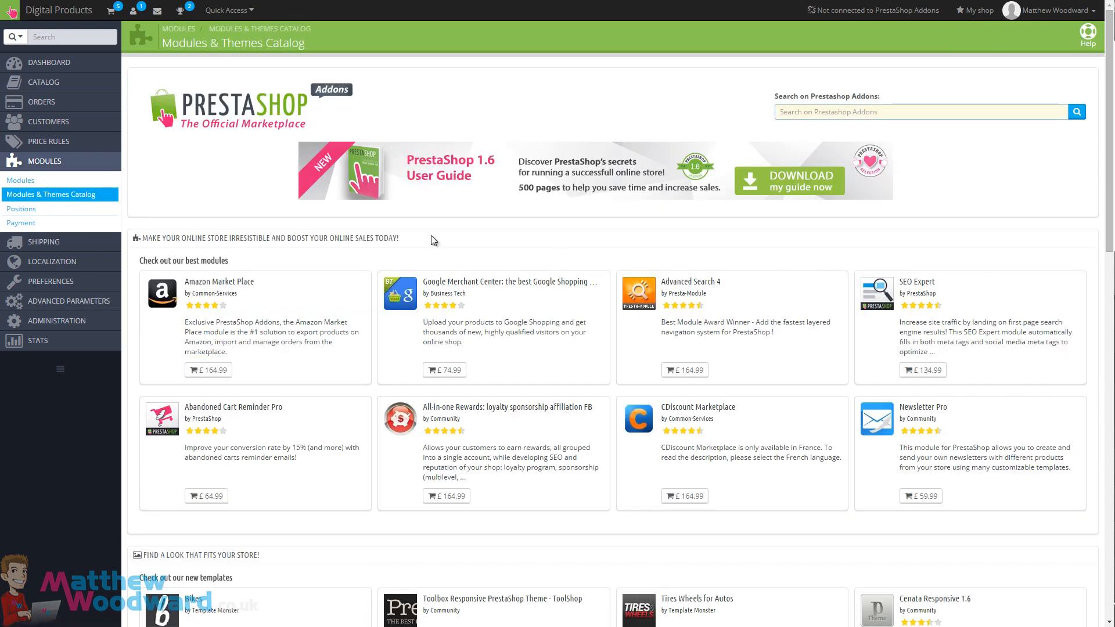